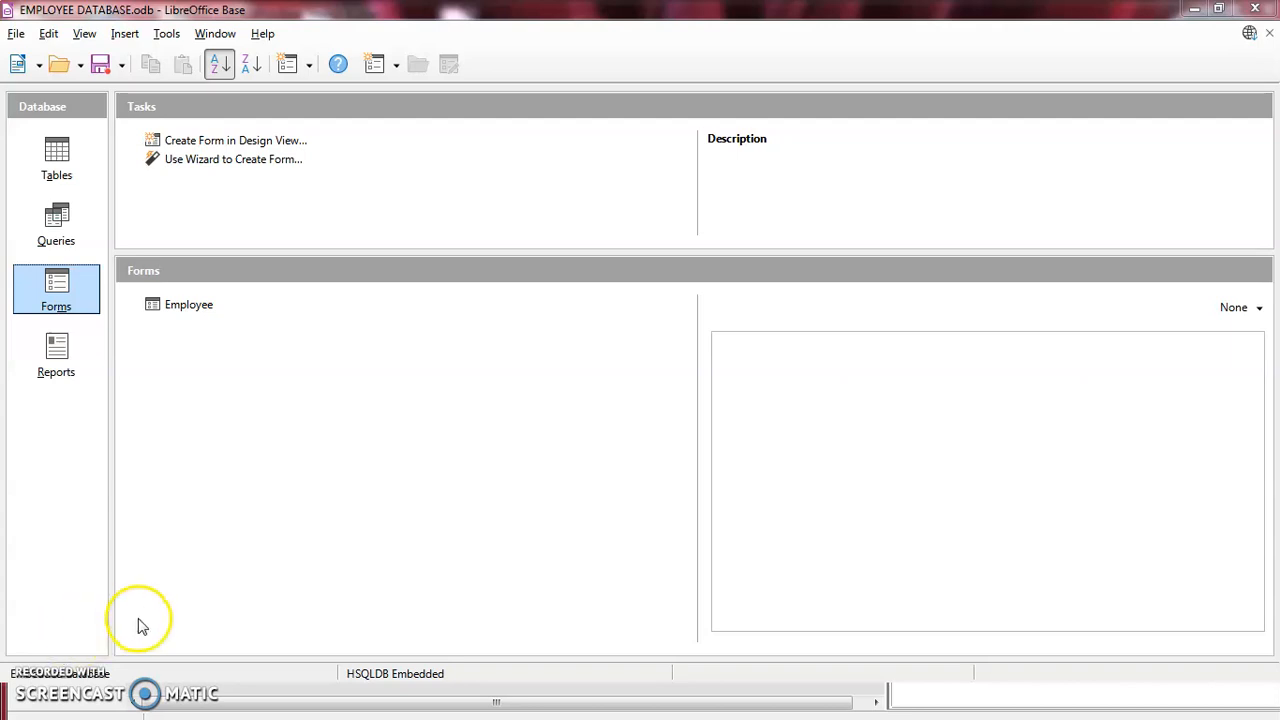
{"action": "mouse_move", "coordinate": [168, 596]}
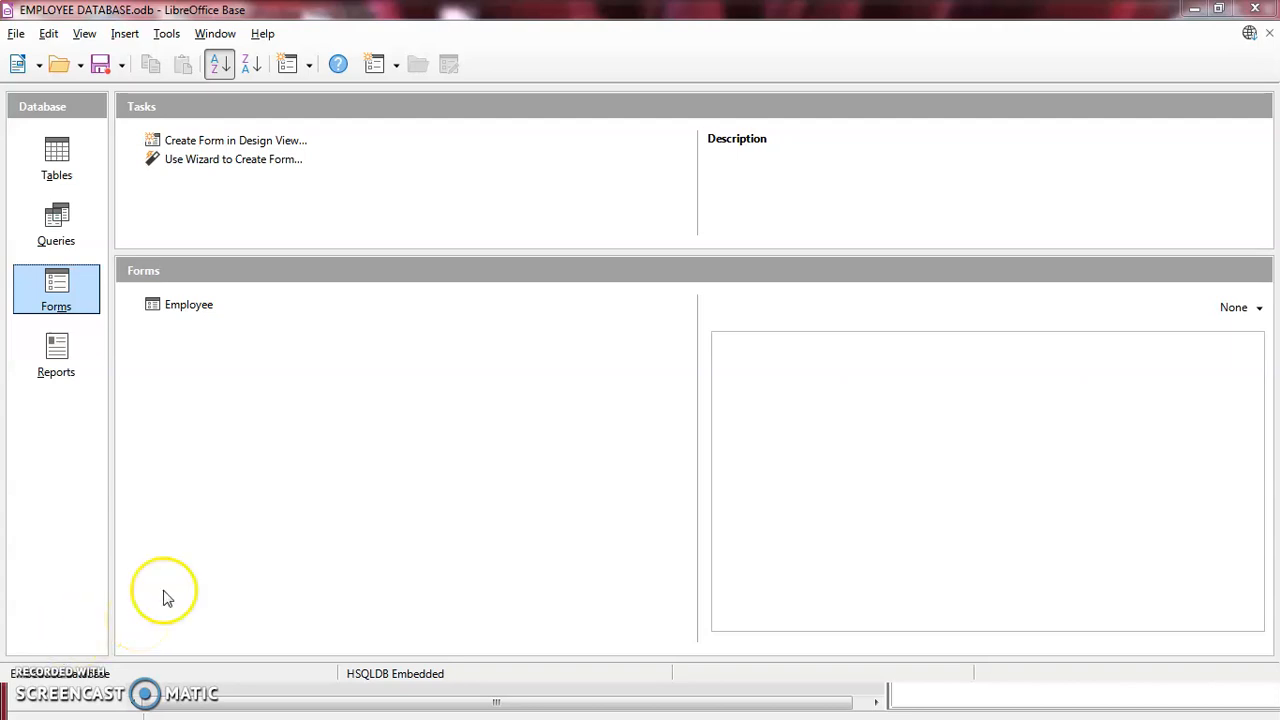
{"action": "mouse_move", "coordinate": [632, 166]}
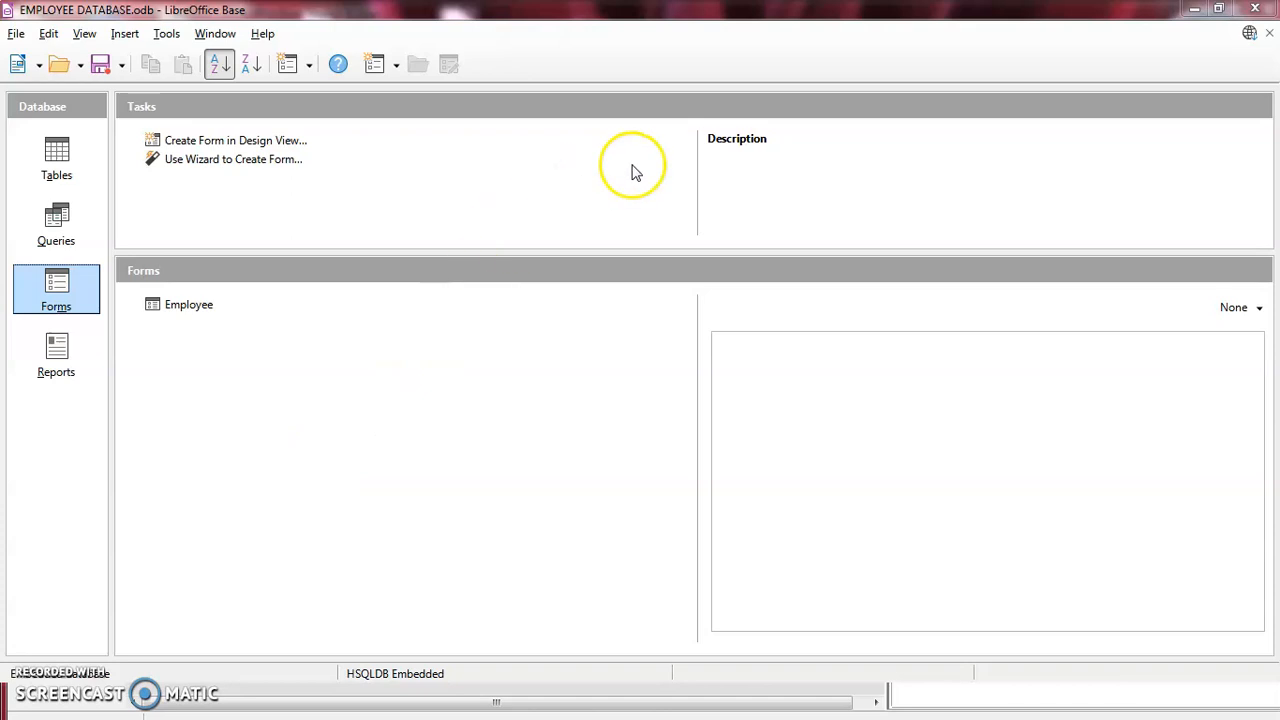
{"action": "mouse_move", "coordinate": [336, 64]}
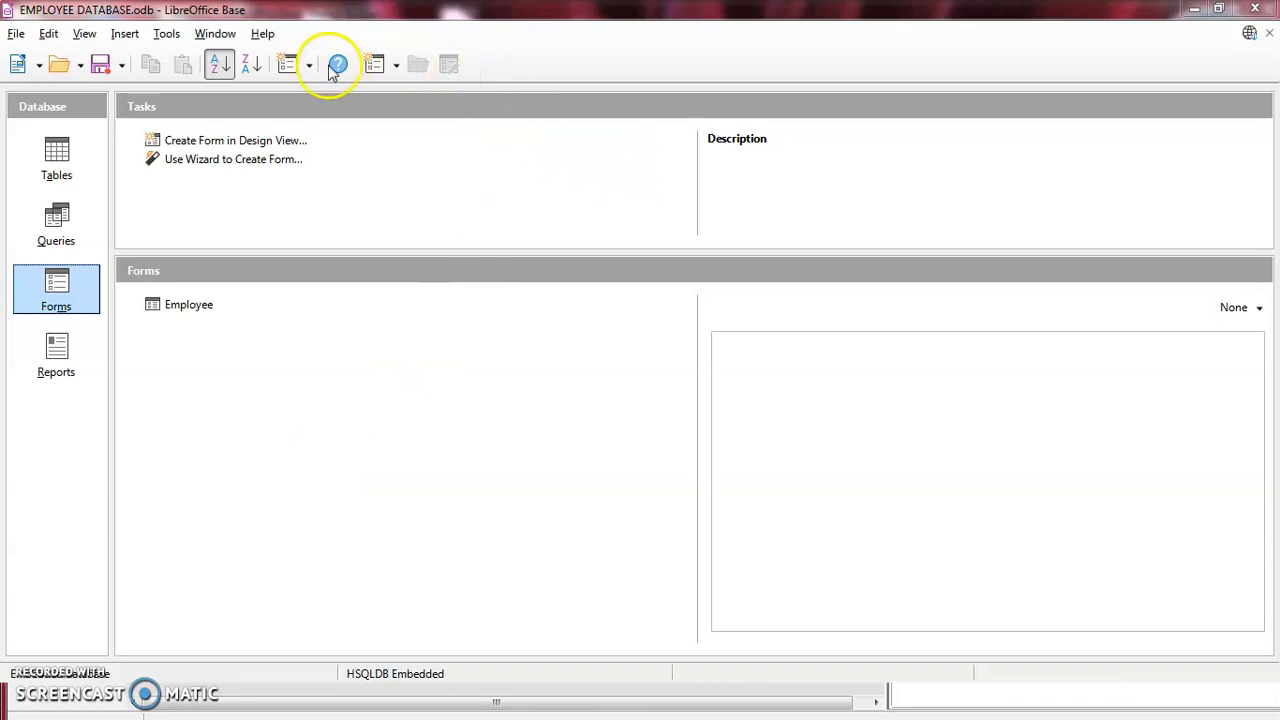
{"action": "mouse_move", "coordinate": [336, 64]}
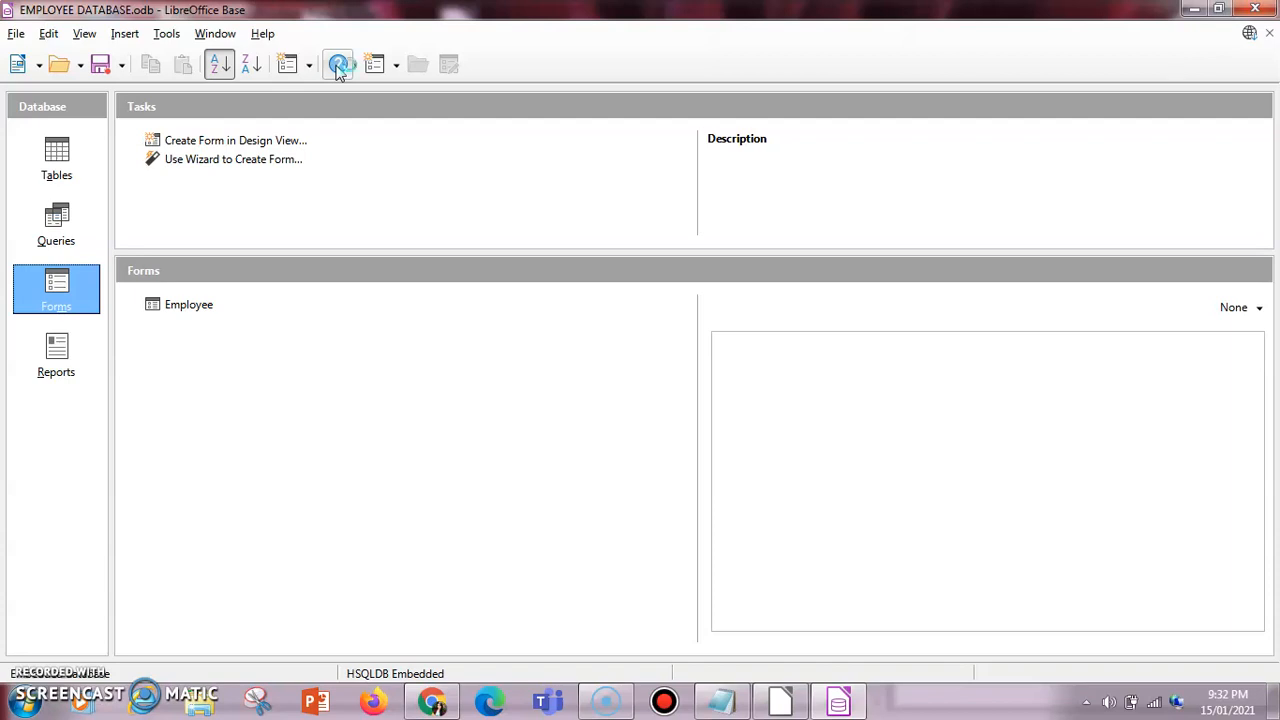
- Minimize the Notepad note with the FileHorse URL to reveal the LibreOffice Help page
{"action": "left_click", "coordinate": [838, 700]}
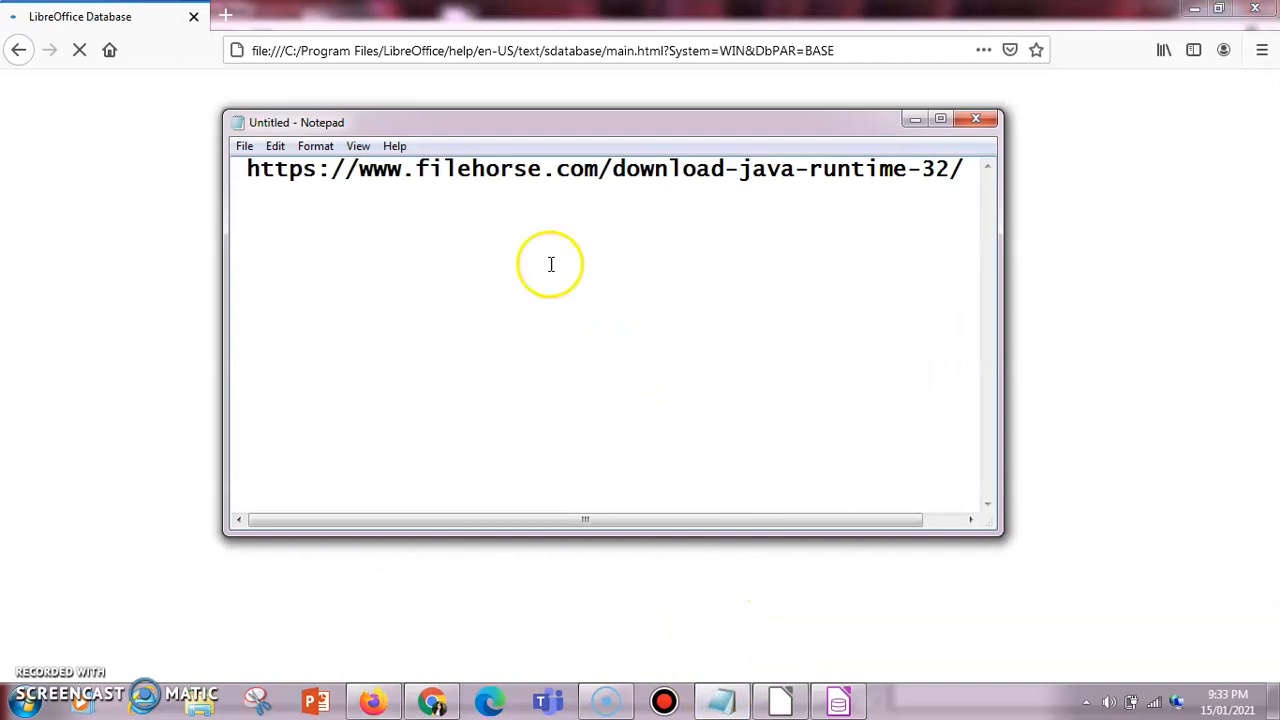
{"action": "mouse_move", "coordinate": [512, 214]}
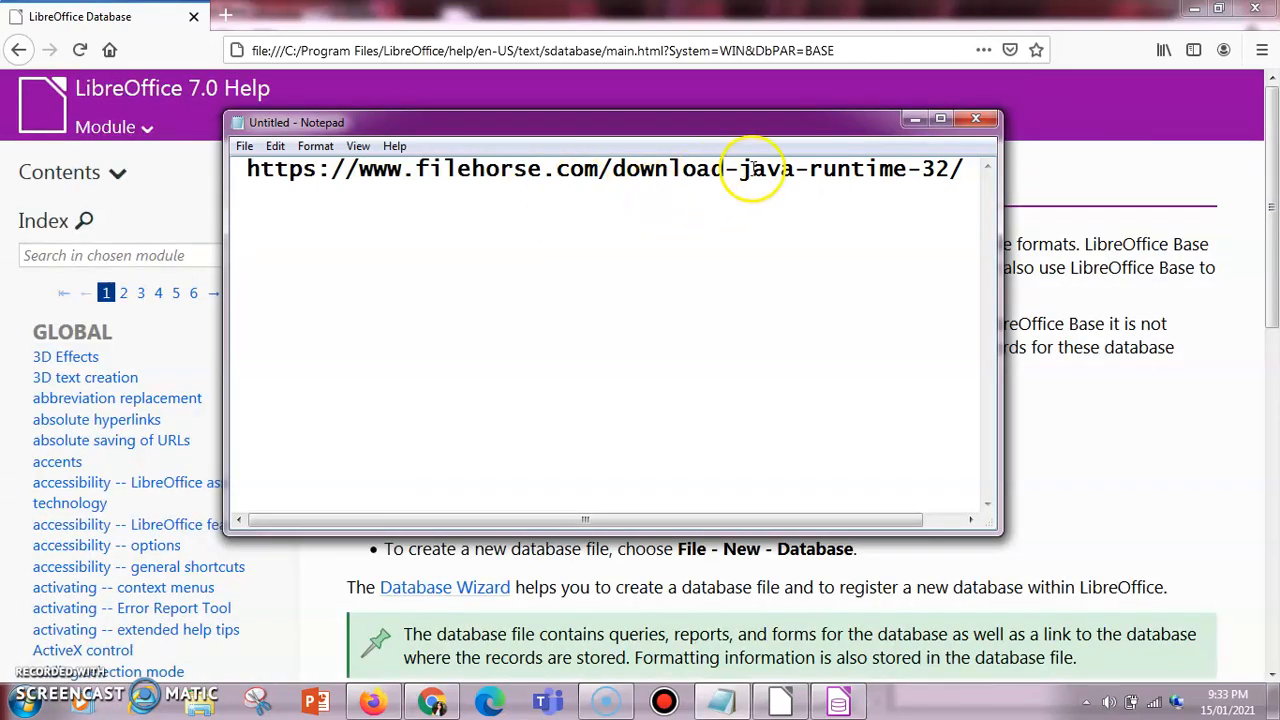
{"action": "mouse_move", "coordinate": [910, 100]}
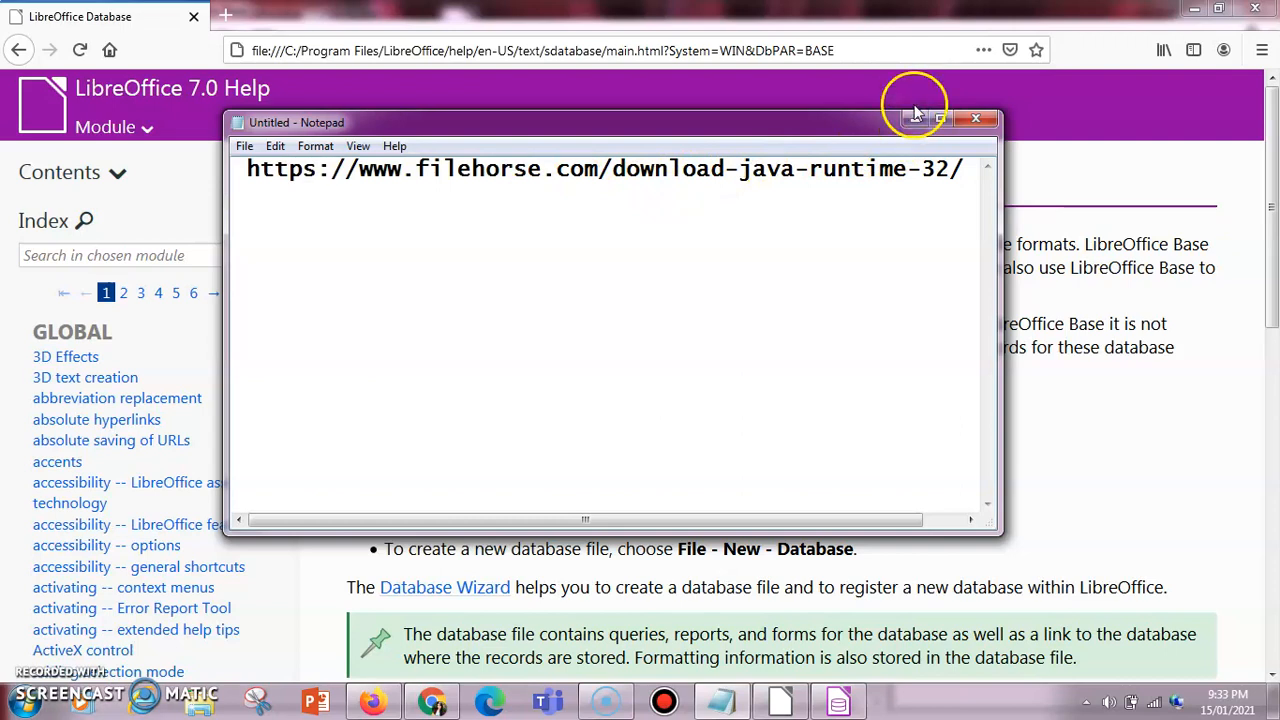
{"action": "left_click", "coordinate": [976, 118]}
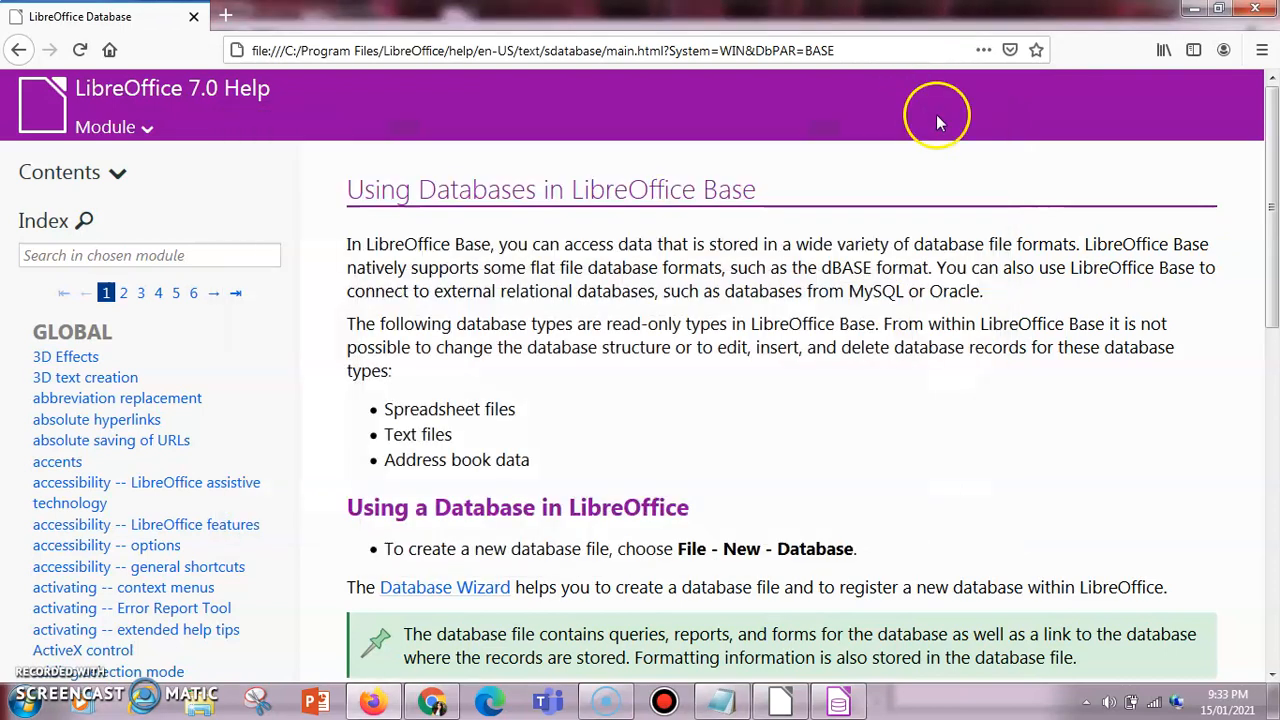
{"action": "mouse_move", "coordinate": [1270, 180]}
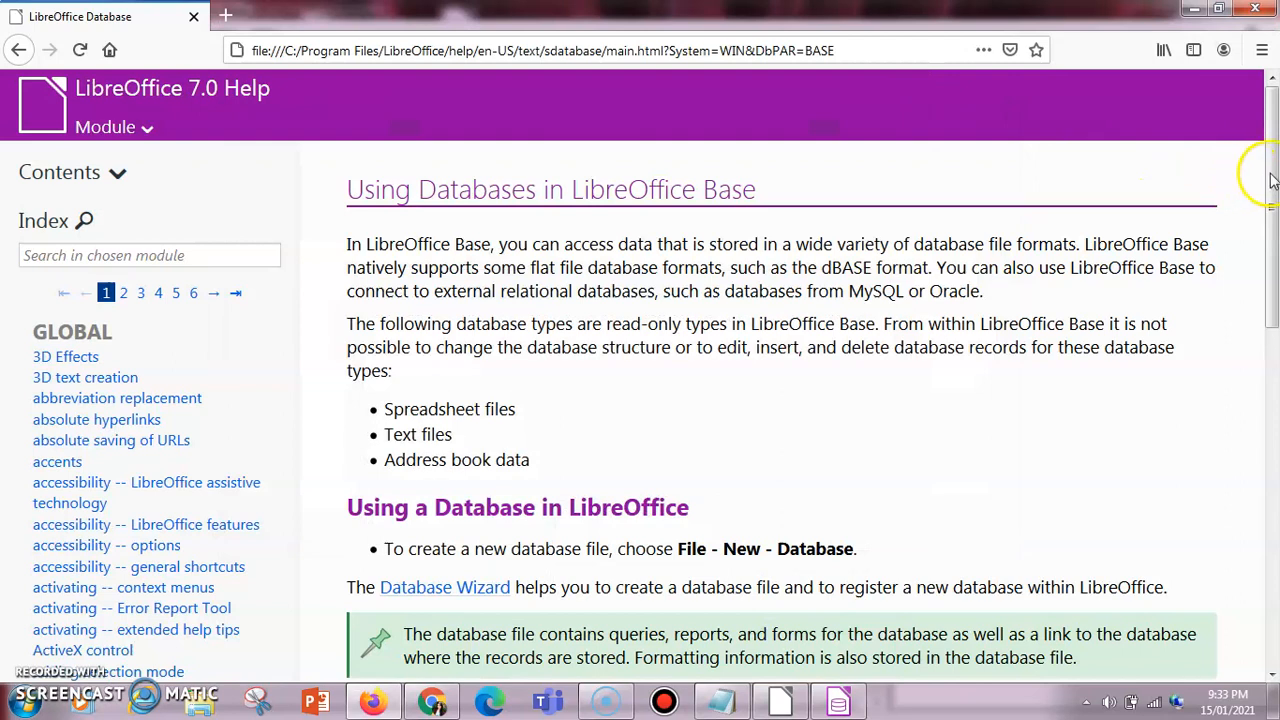
- Scroll the Using Databases in LibreOffice Base help page down to its Related Topics end
{"action": "scroll", "scroll_direction": "down", "scroll_amount": 3}
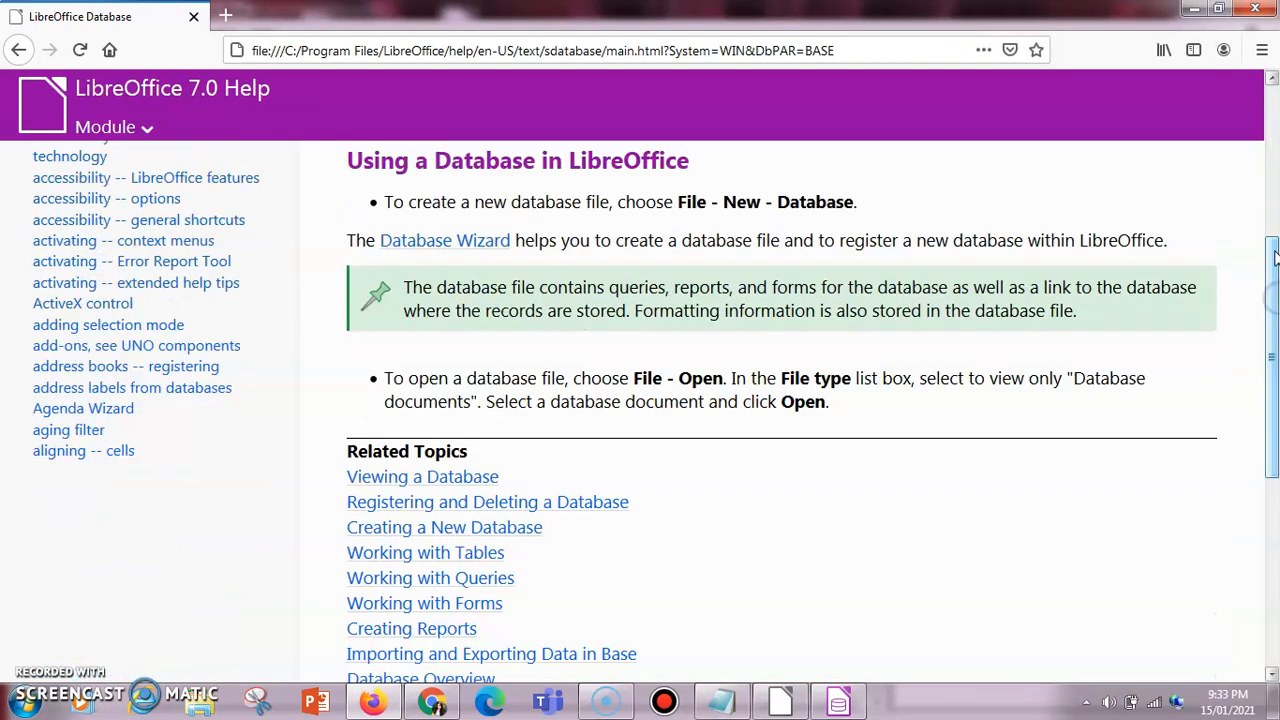
{"action": "scroll", "scroll_direction": "down", "scroll_amount": 3}
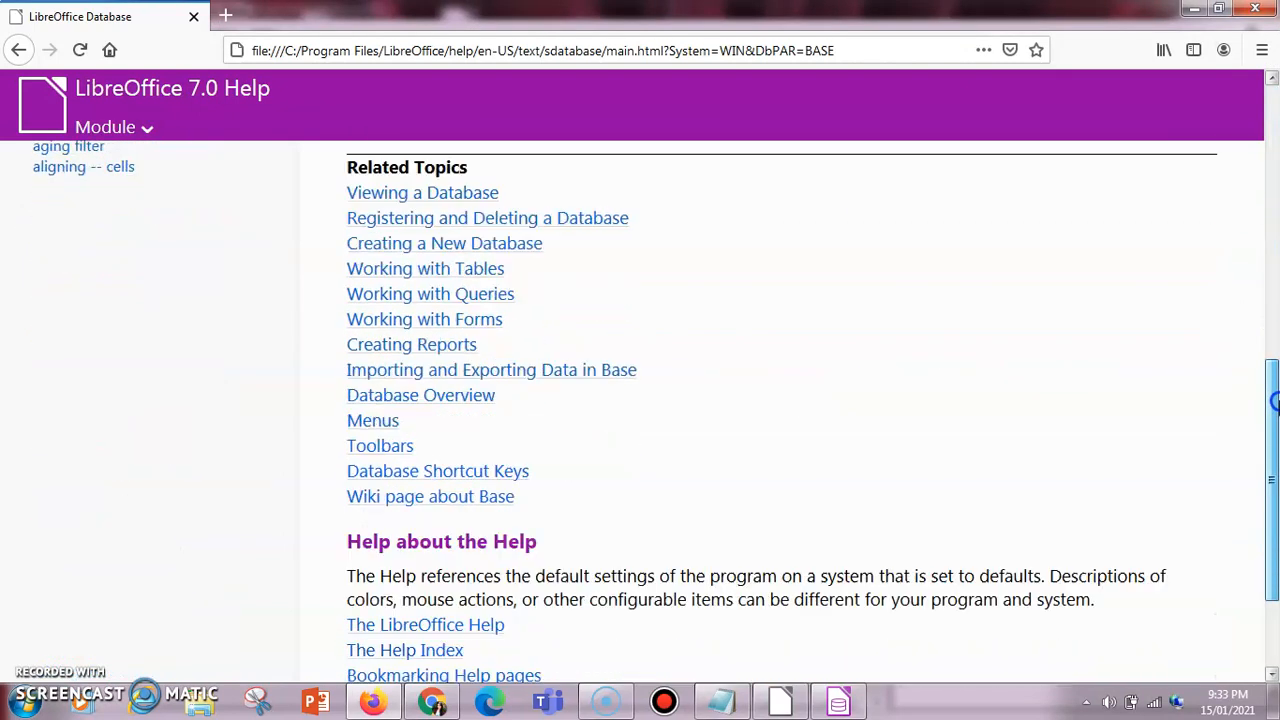
{"action": "scroll", "scroll_direction": "down", "scroll_amount": 3}
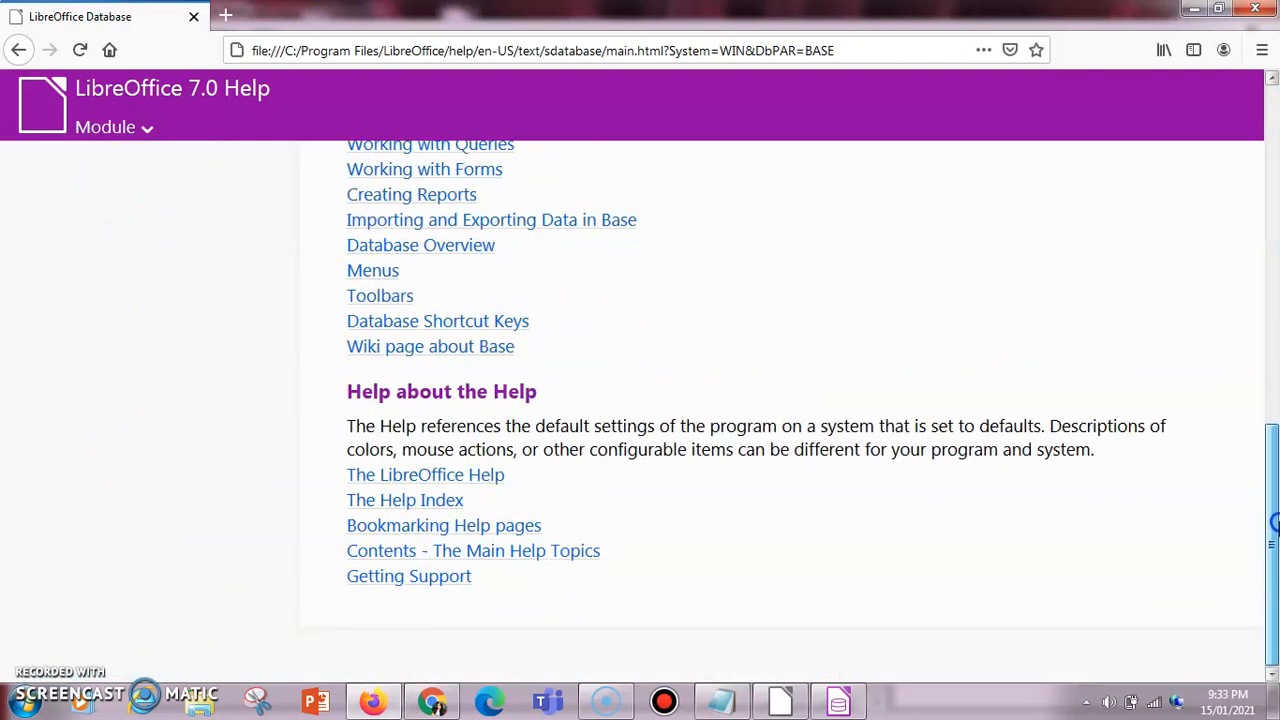
{"action": "mouse_move", "coordinate": [470, 696]}
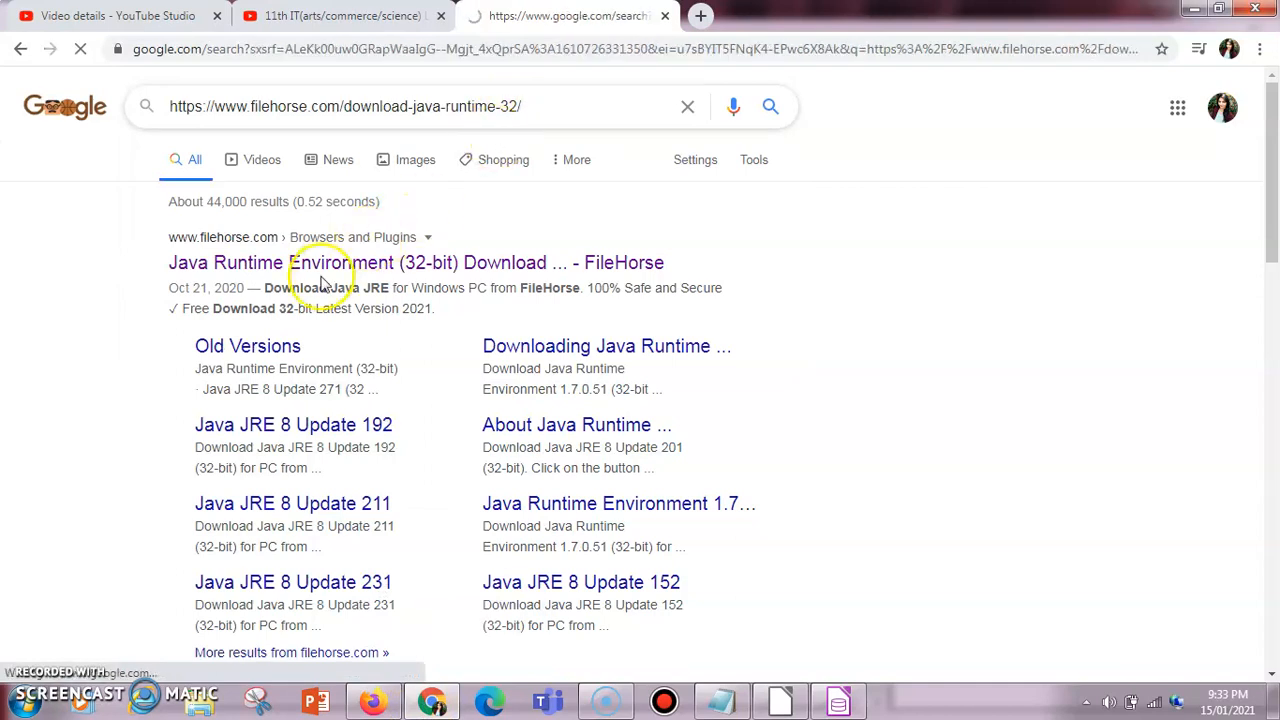
- Open the FileHorse Java Runtime Environment (32-bit) result and go to its free download page
{"action": "left_click", "coordinate": [416, 262]}
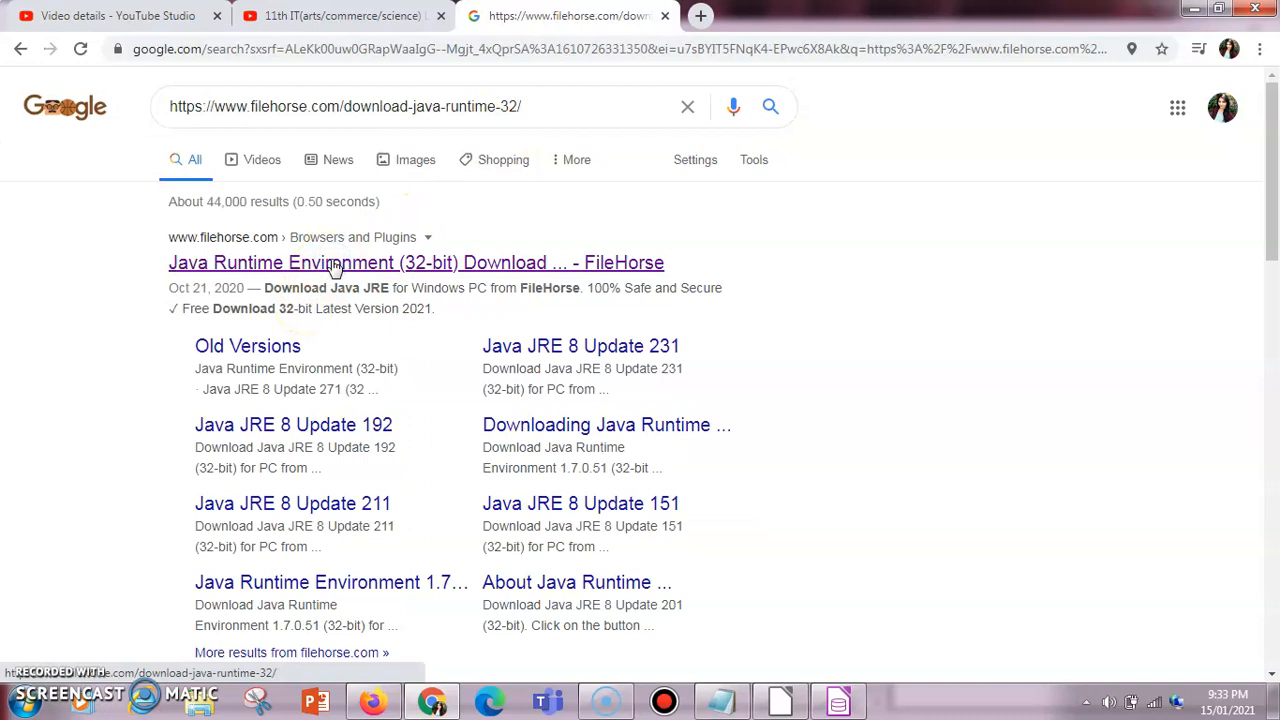
{"action": "left_click", "coordinate": [416, 262]}
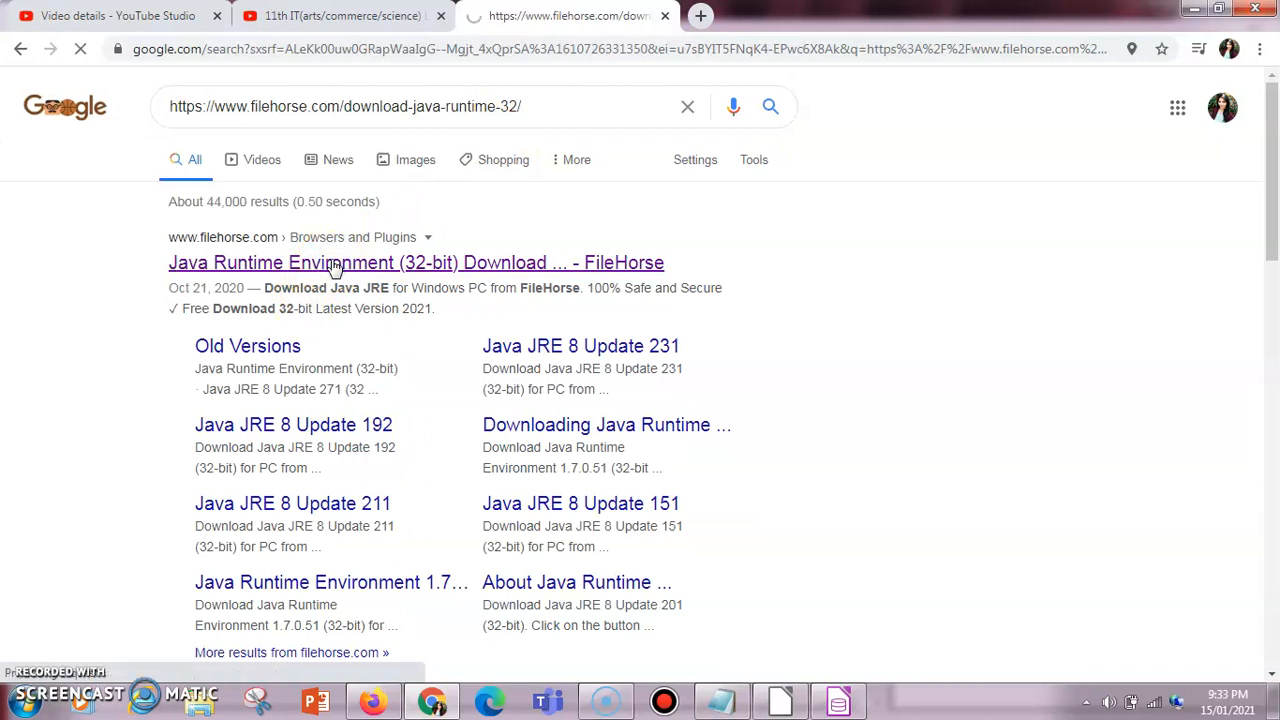
{"action": "left_click", "coordinate": [416, 262]}
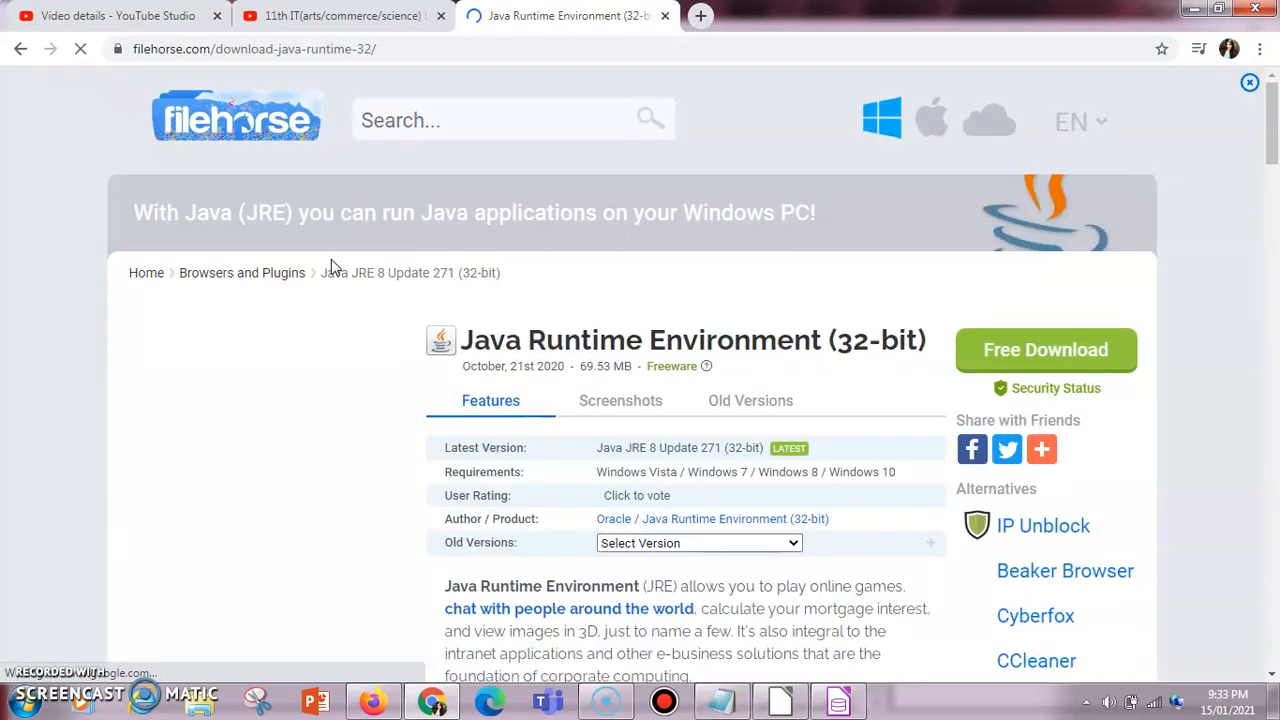
{"action": "left_click", "coordinate": [1044, 348]}
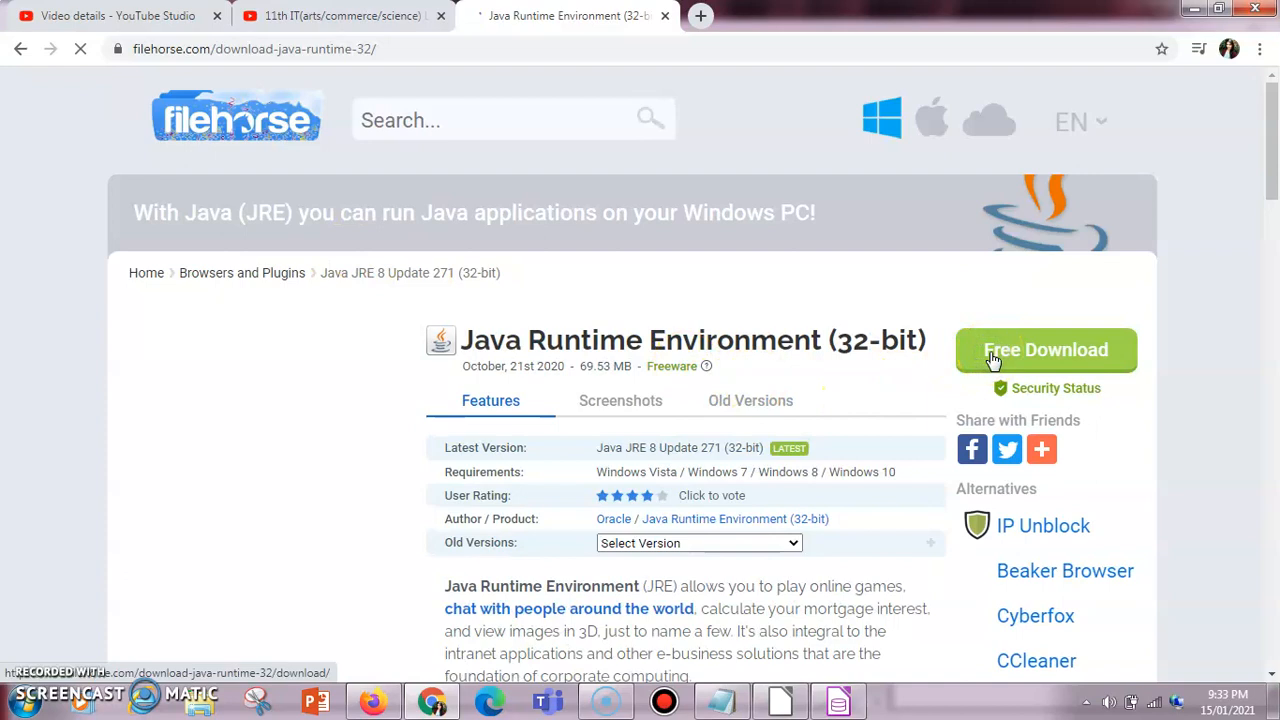
{"action": "left_click", "coordinate": [1046, 350]}
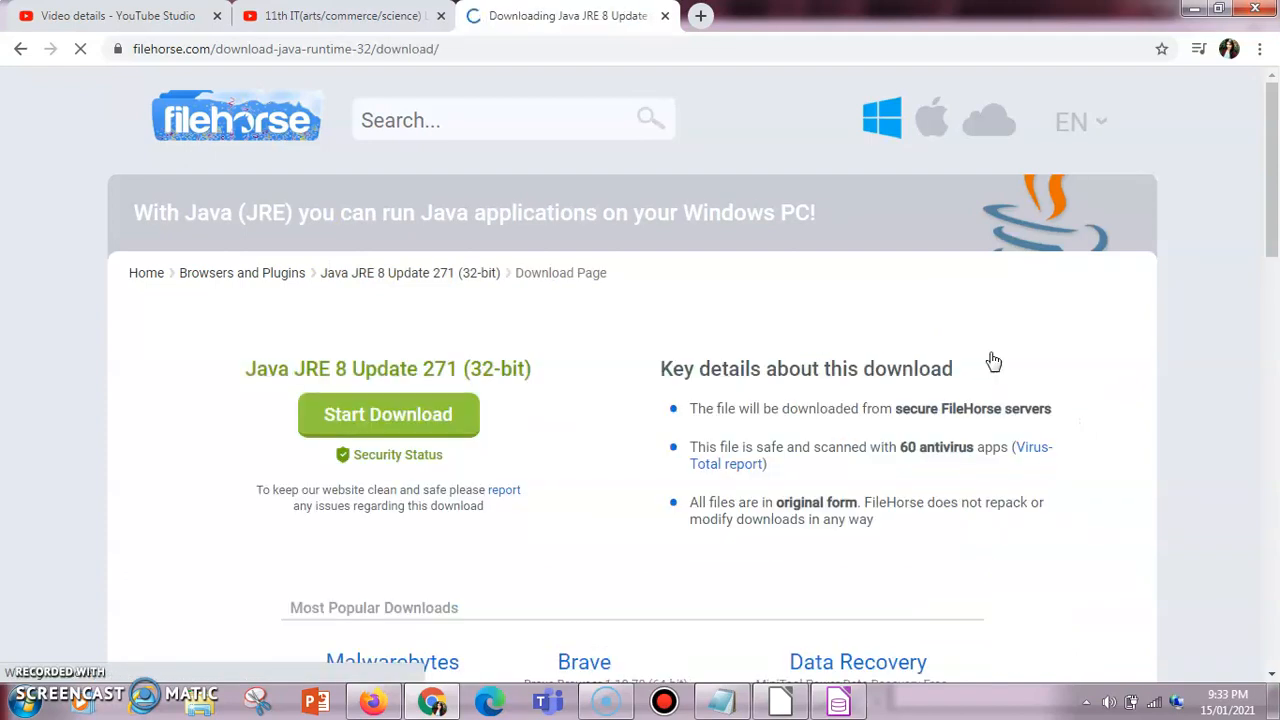
- Start the download of Java JRE 8 Update 271 (32-bit) from FileHorse
{"action": "left_click", "coordinate": [388, 414]}
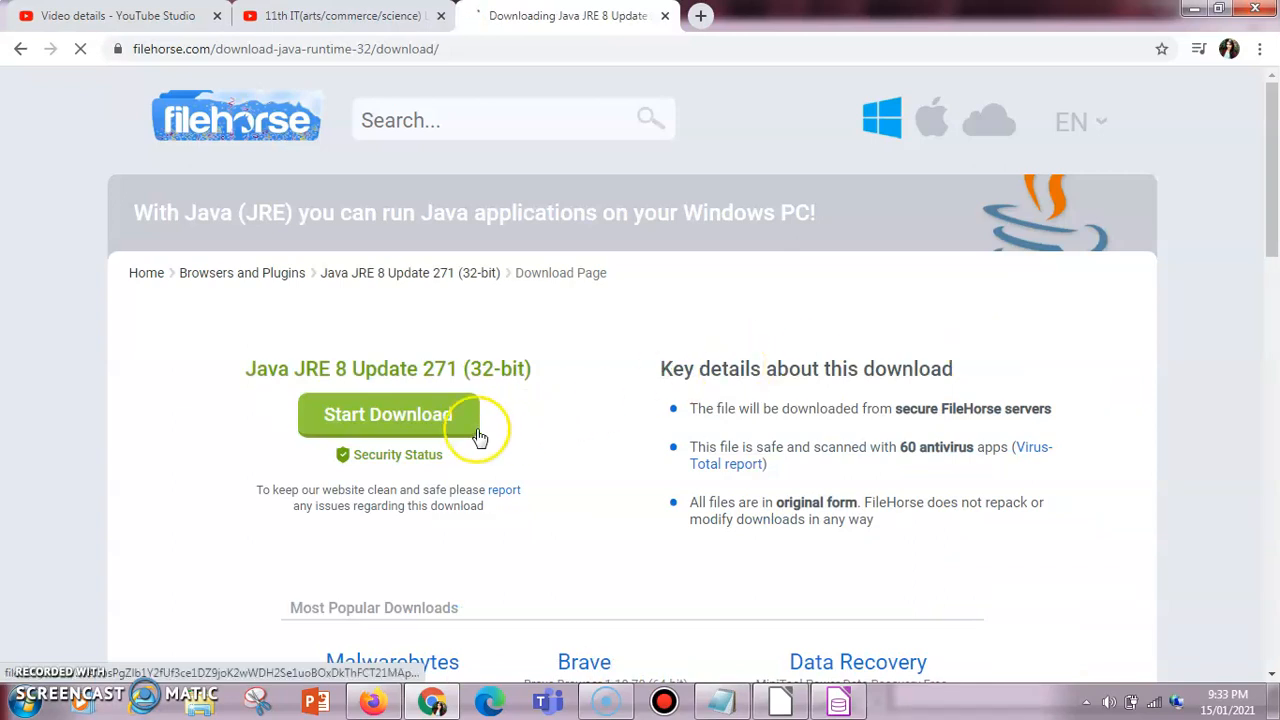
{"action": "left_click", "coordinate": [388, 414]}
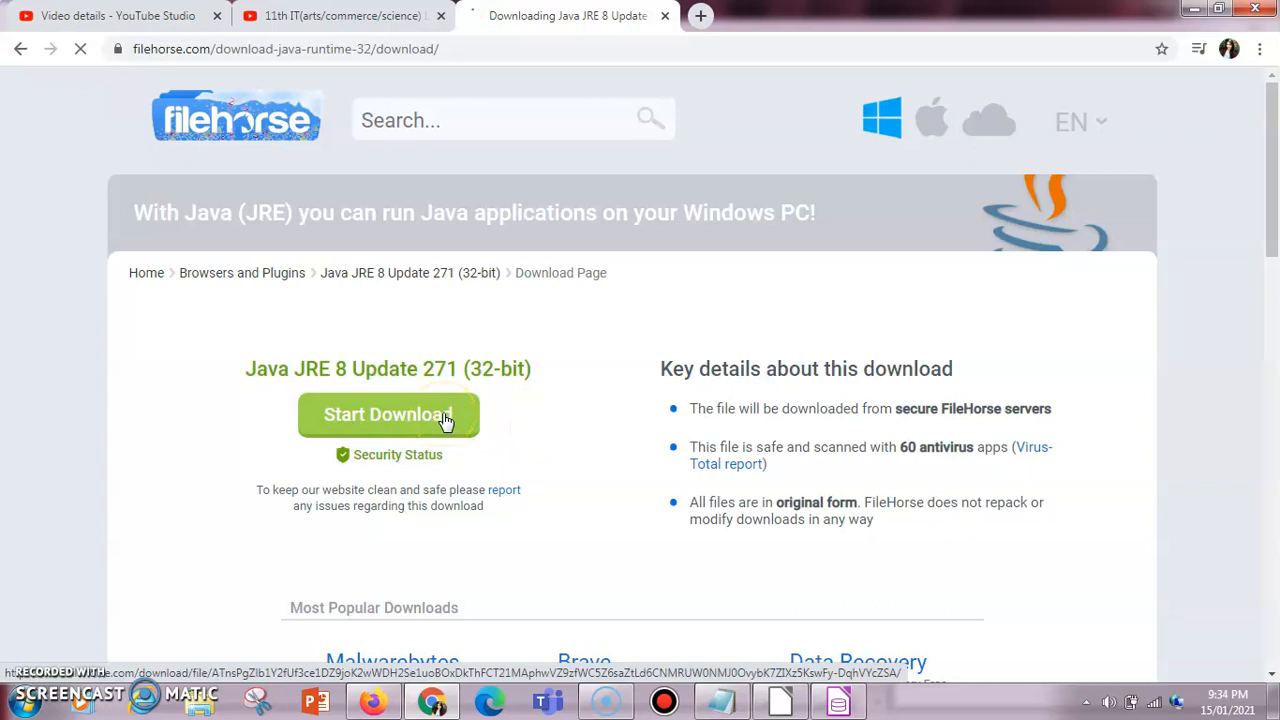
{"action": "left_click", "coordinate": [388, 414]}
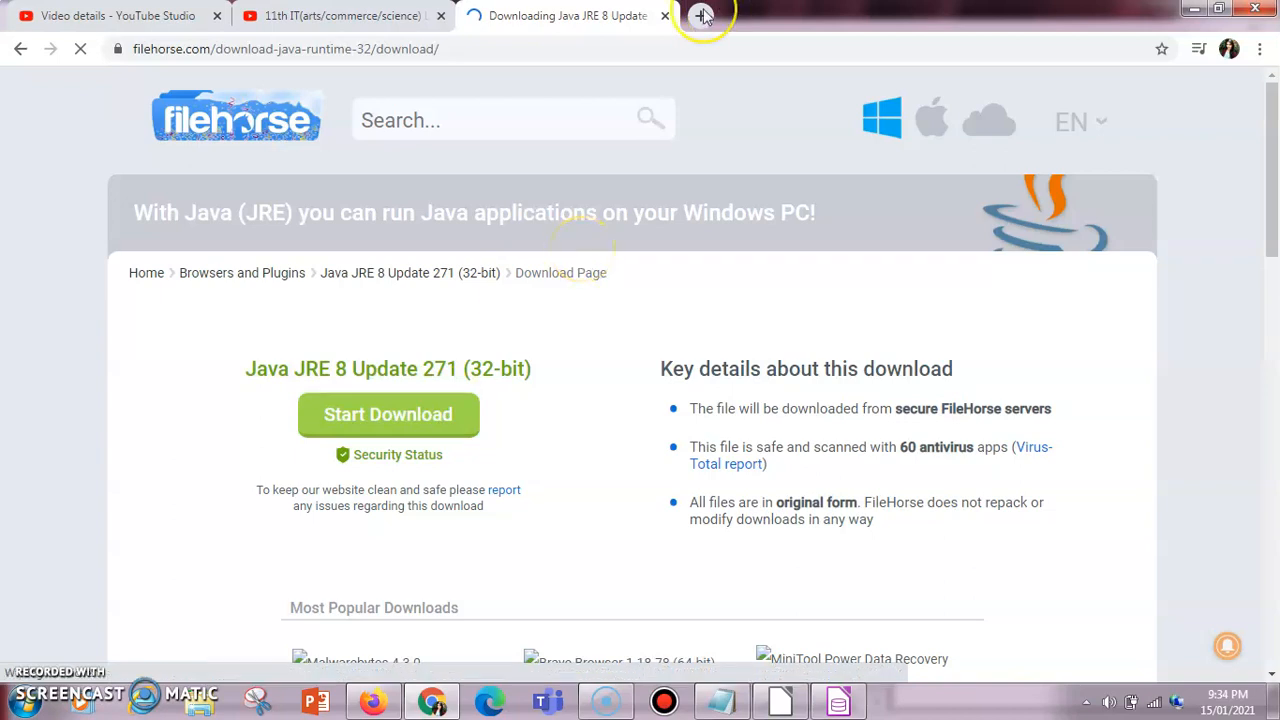
{"action": "left_click", "coordinate": [702, 16]}
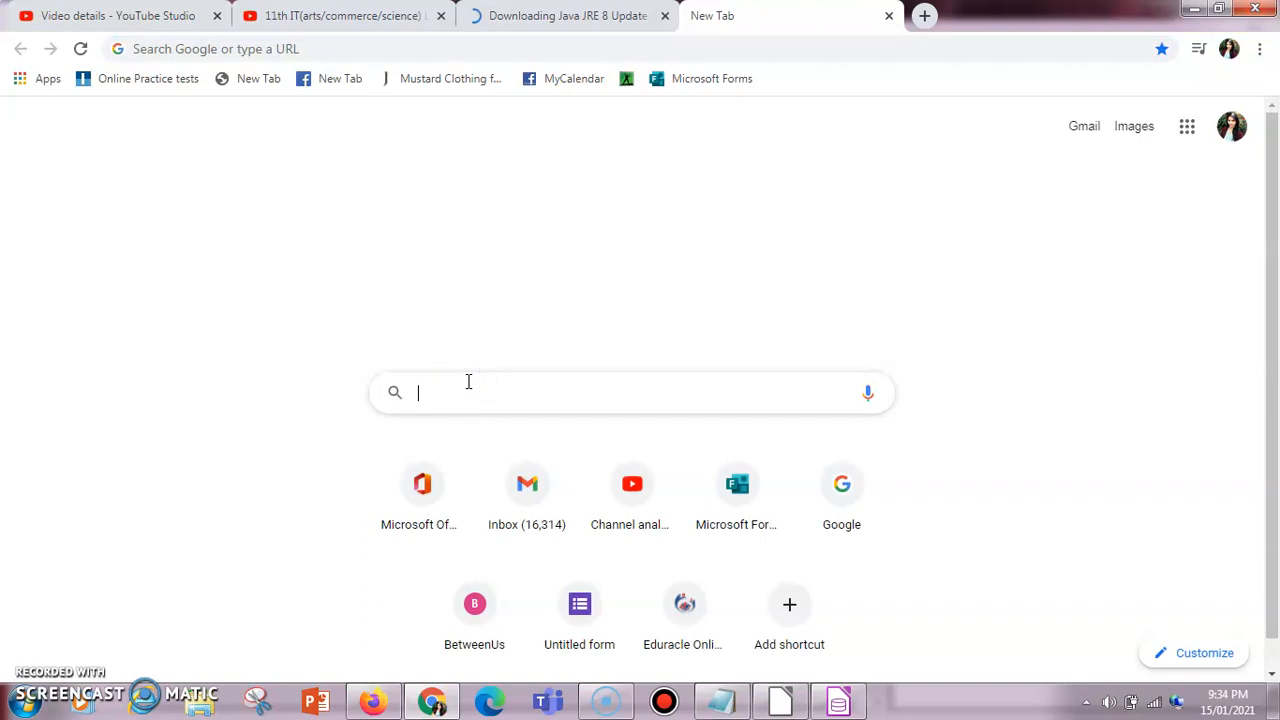
- Search Google for 'LIBRE OFFICE DOWNLOAD' in a new Chrome tab
{"action": "type", "text": "LIBRE OFFICE"}
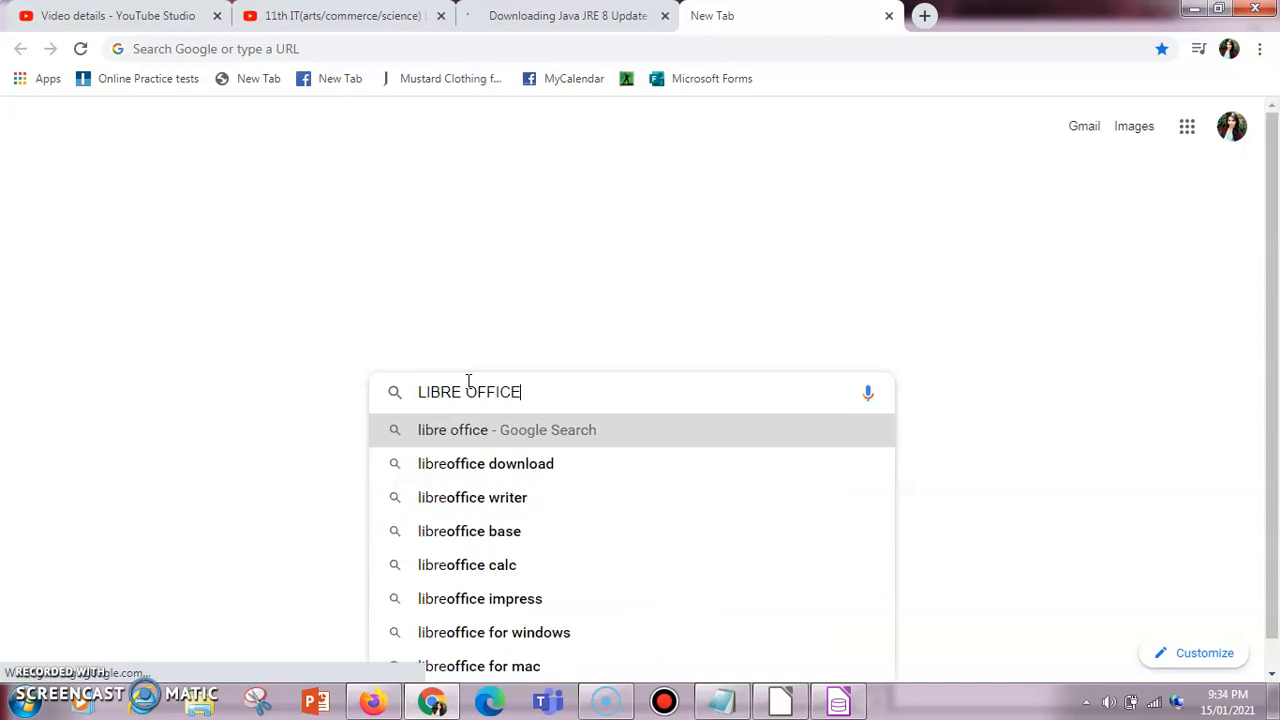
{"action": "type", "text": "DOWNLOAD"}
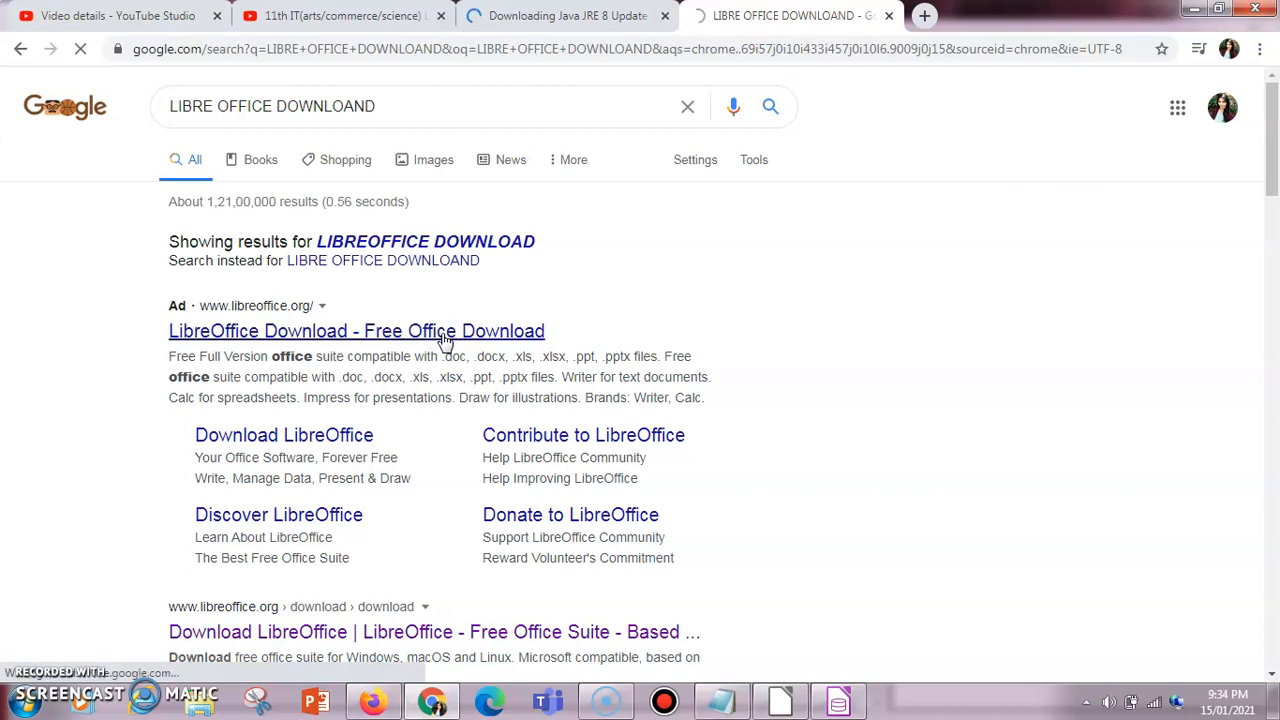
- Open the LibreOffice download result, hit a timeout error, and go back to the search results
{"action": "left_click", "coordinate": [356, 332]}
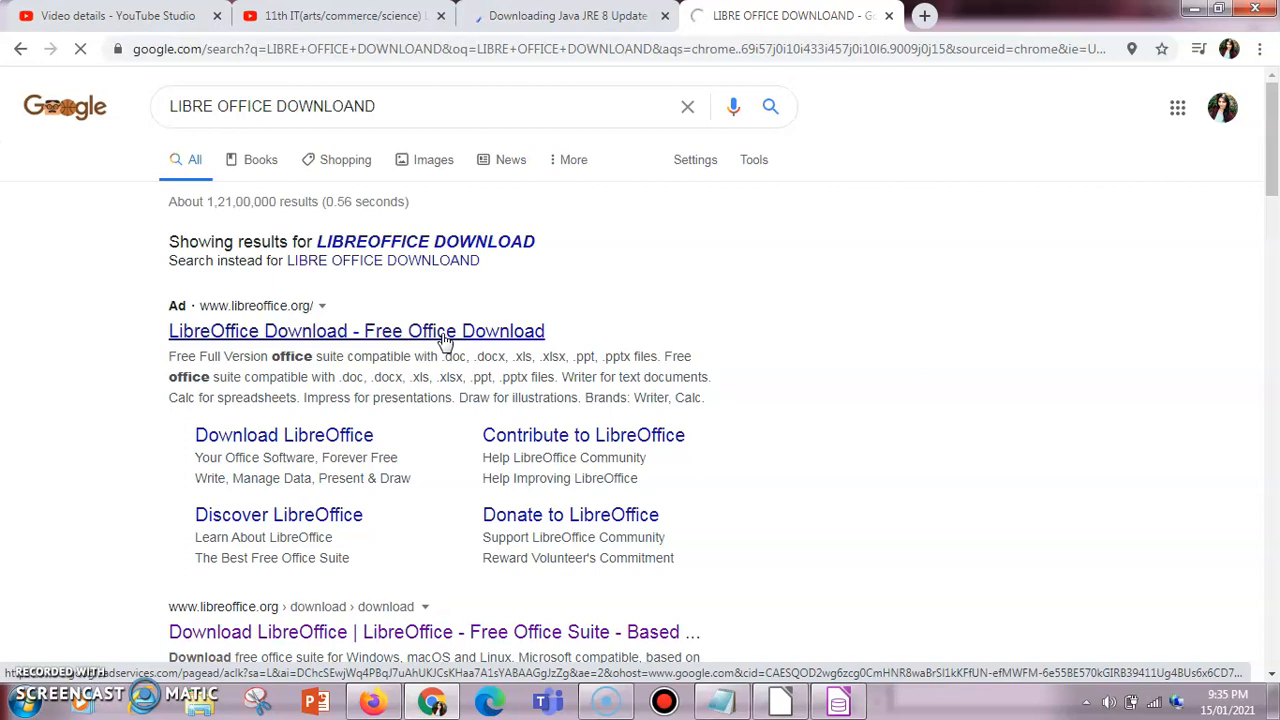
{"action": "left_click", "coordinate": [356, 332]}
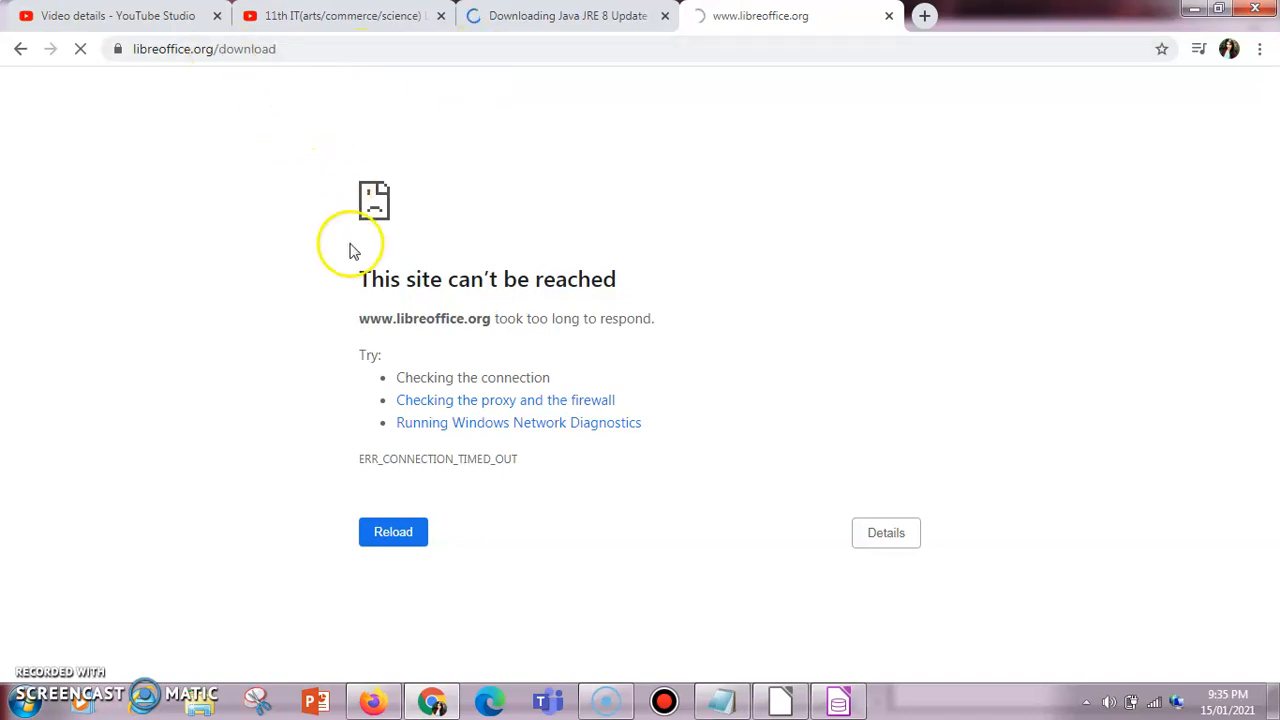
{"action": "left_click", "coordinate": [392, 532]}
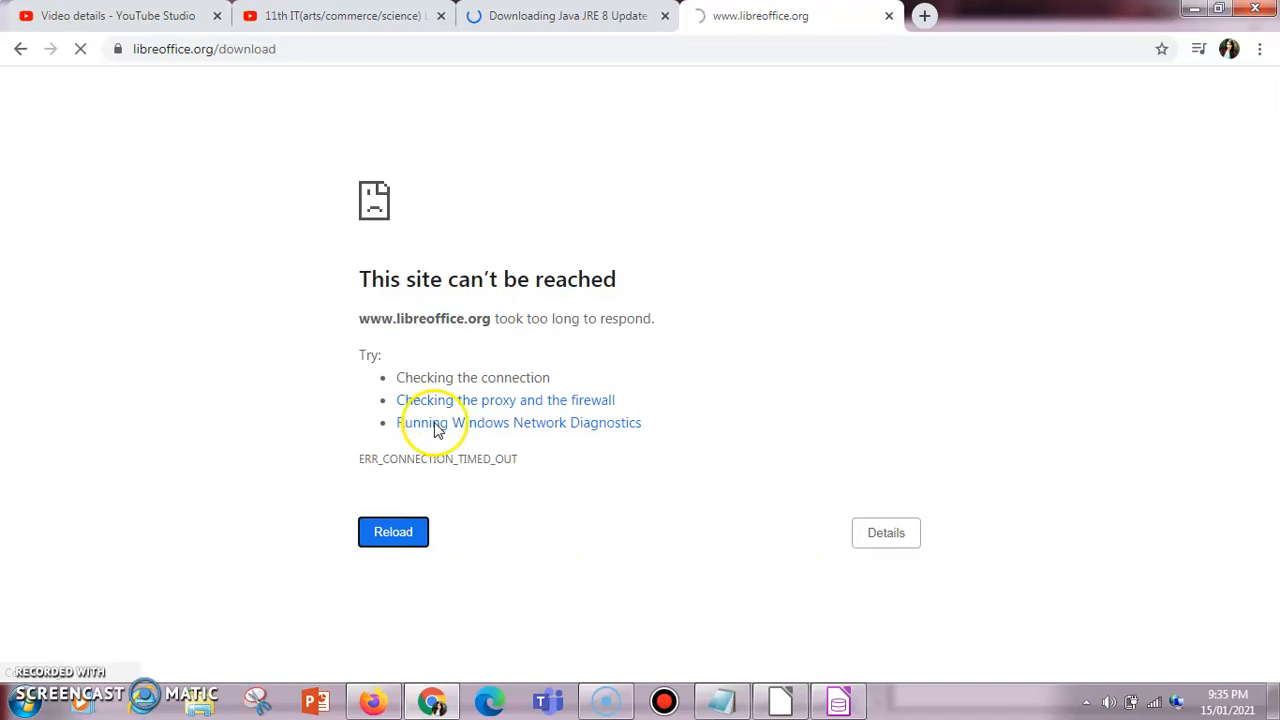
{"action": "mouse_move", "coordinate": [344, 14]}
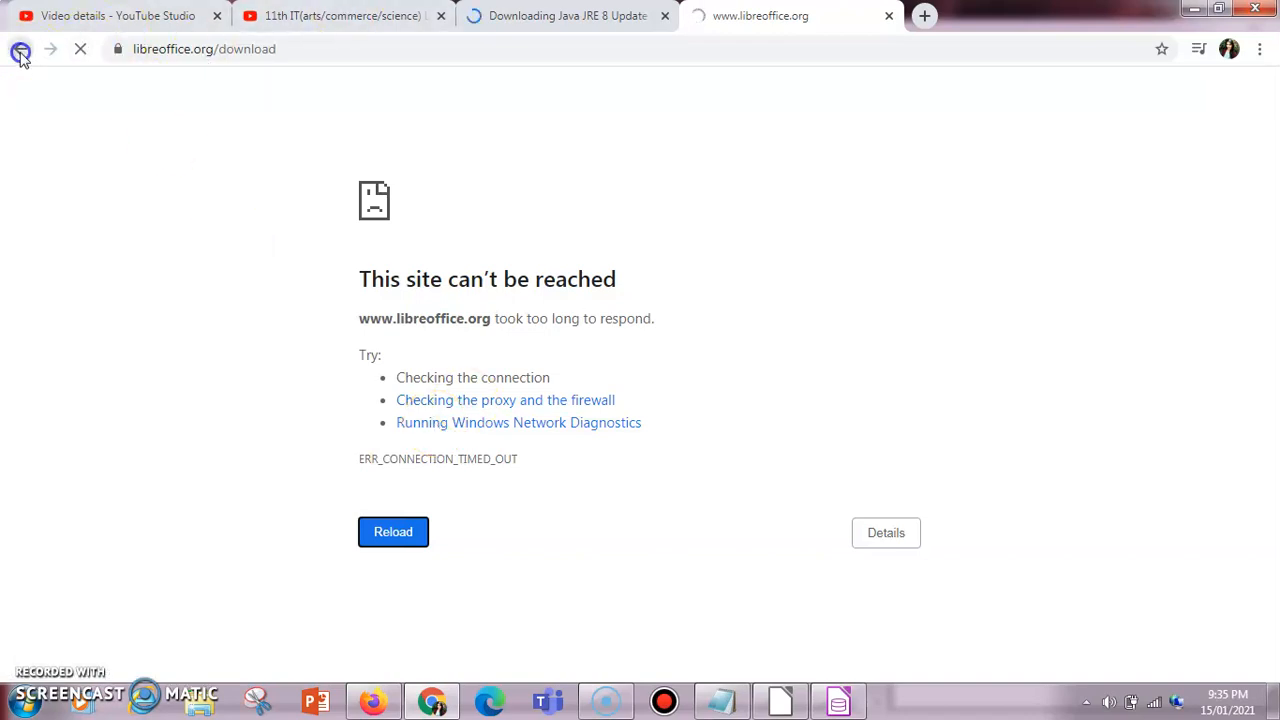
{"action": "left_click", "coordinate": [20, 48]}
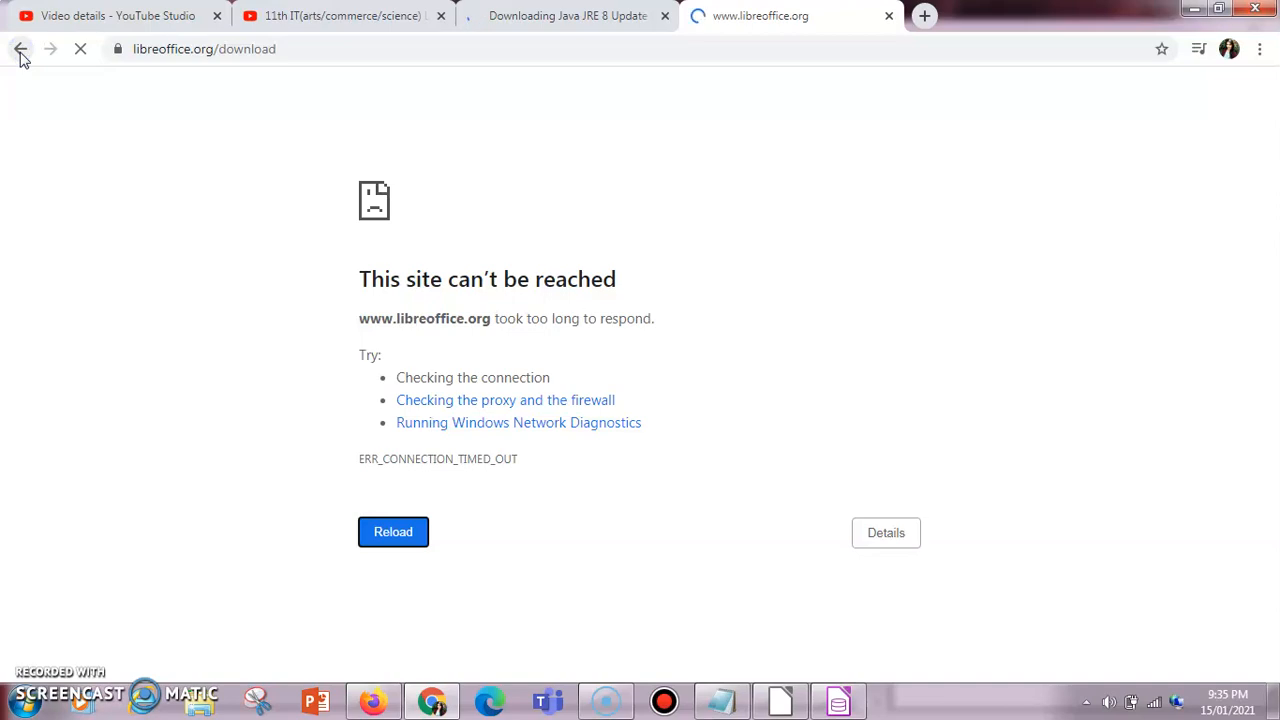
{"action": "left_click", "coordinate": [22, 48]}
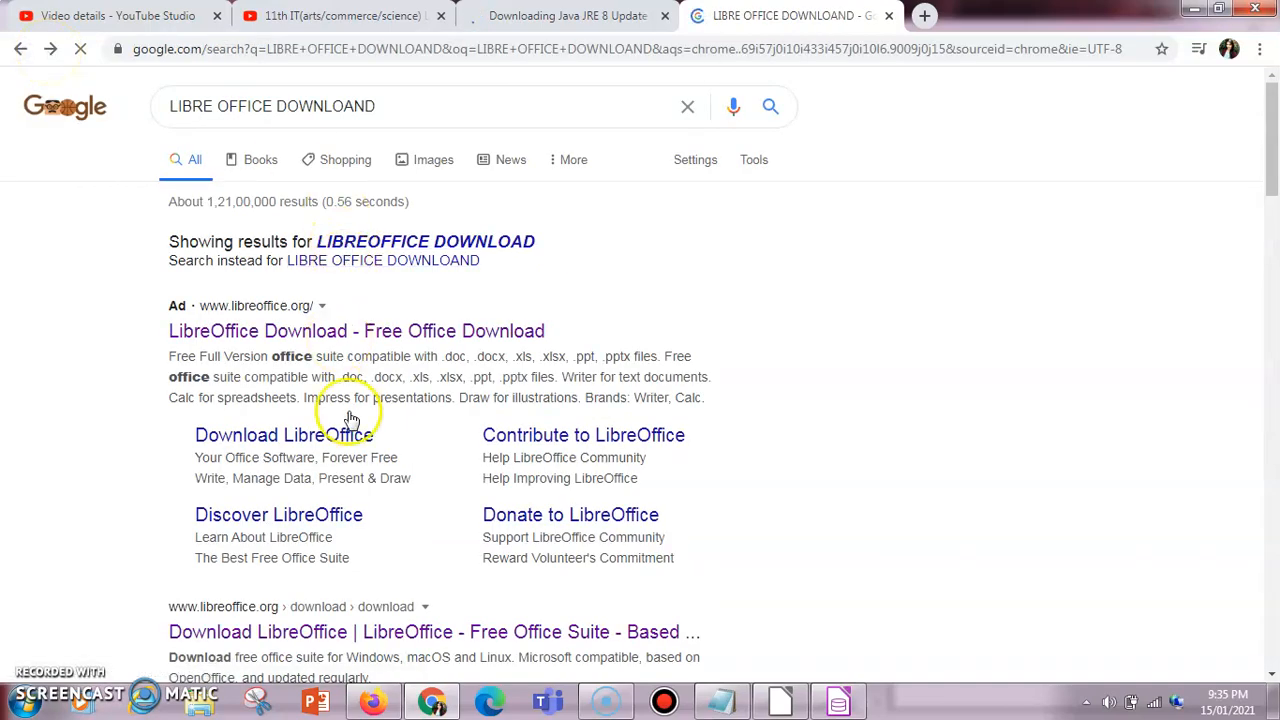
- Retry the Download LibreOffice result without success and return to the FileHorse Java download tab
{"action": "left_click", "coordinate": [284, 434]}
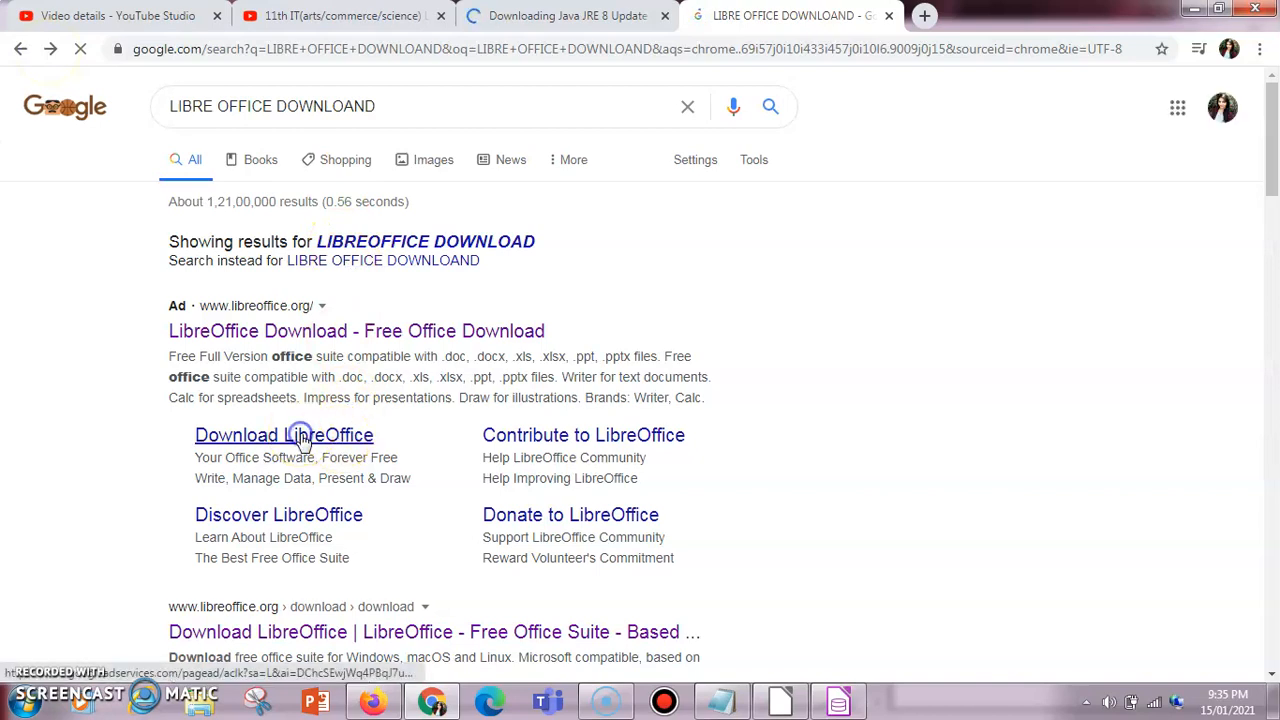
{"action": "left_click", "coordinate": [284, 434]}
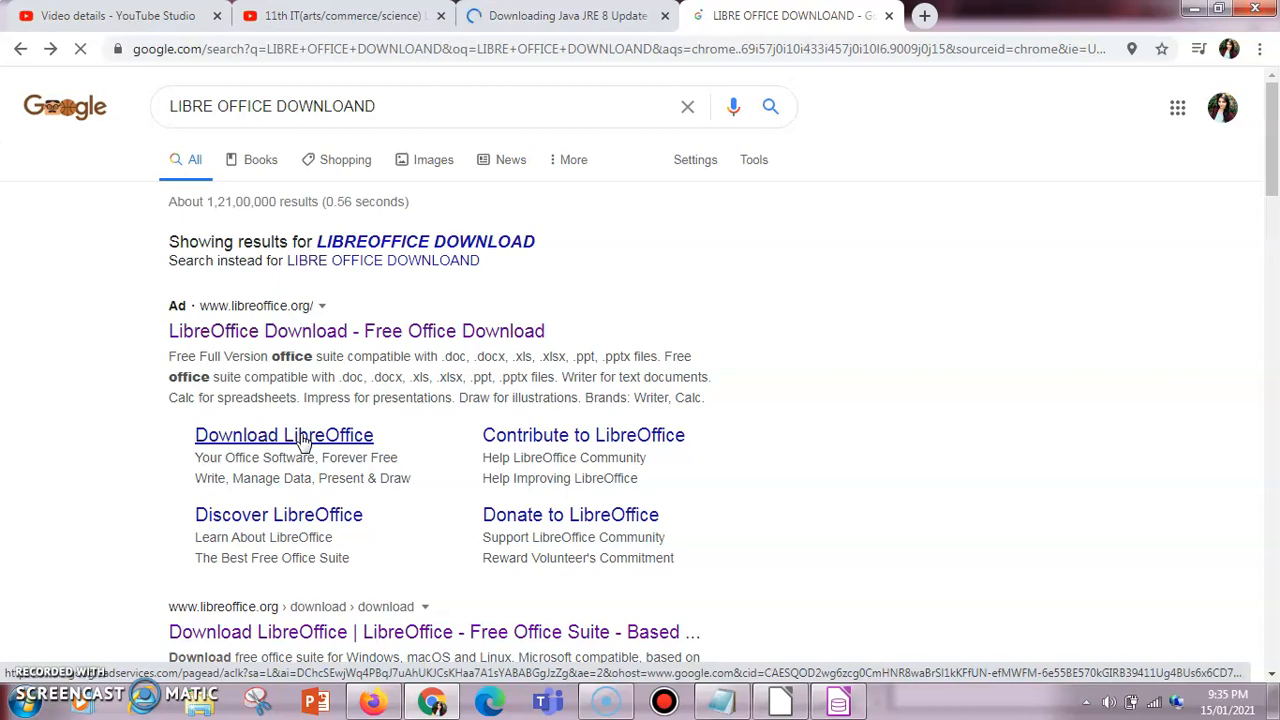
{"action": "left_click", "coordinate": [284, 434]}
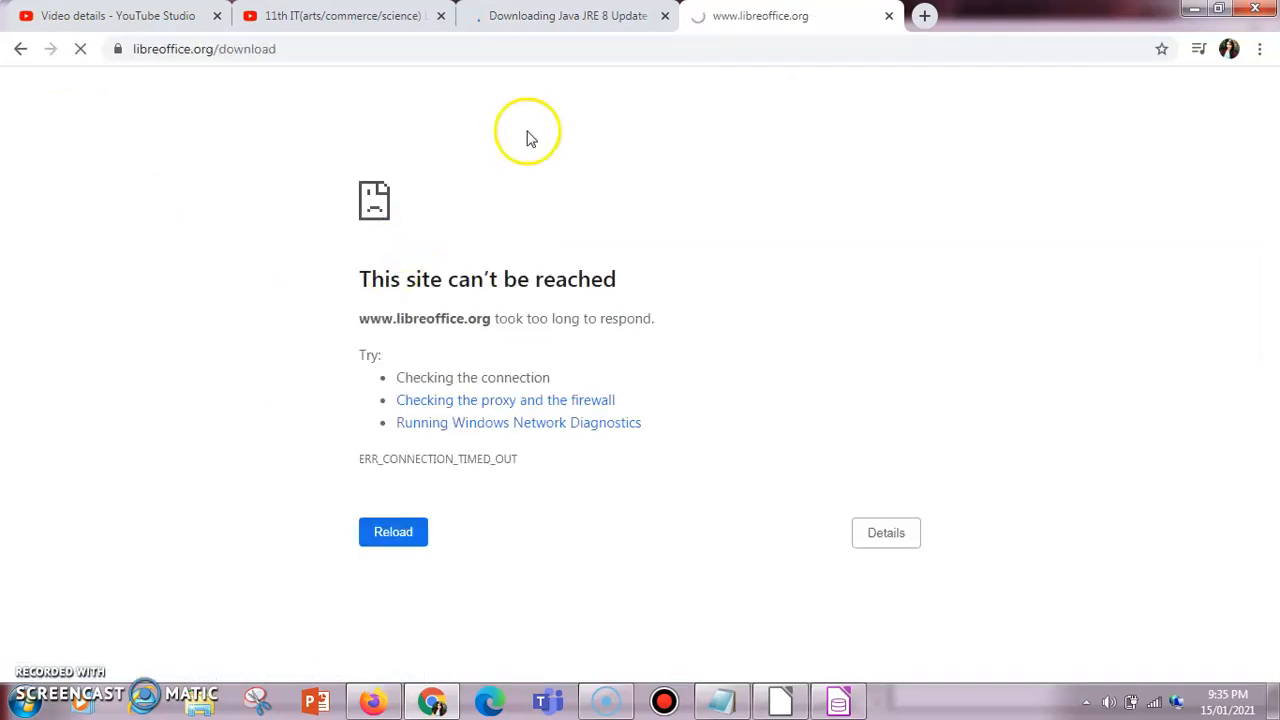
{"action": "left_click", "coordinate": [568, 16]}
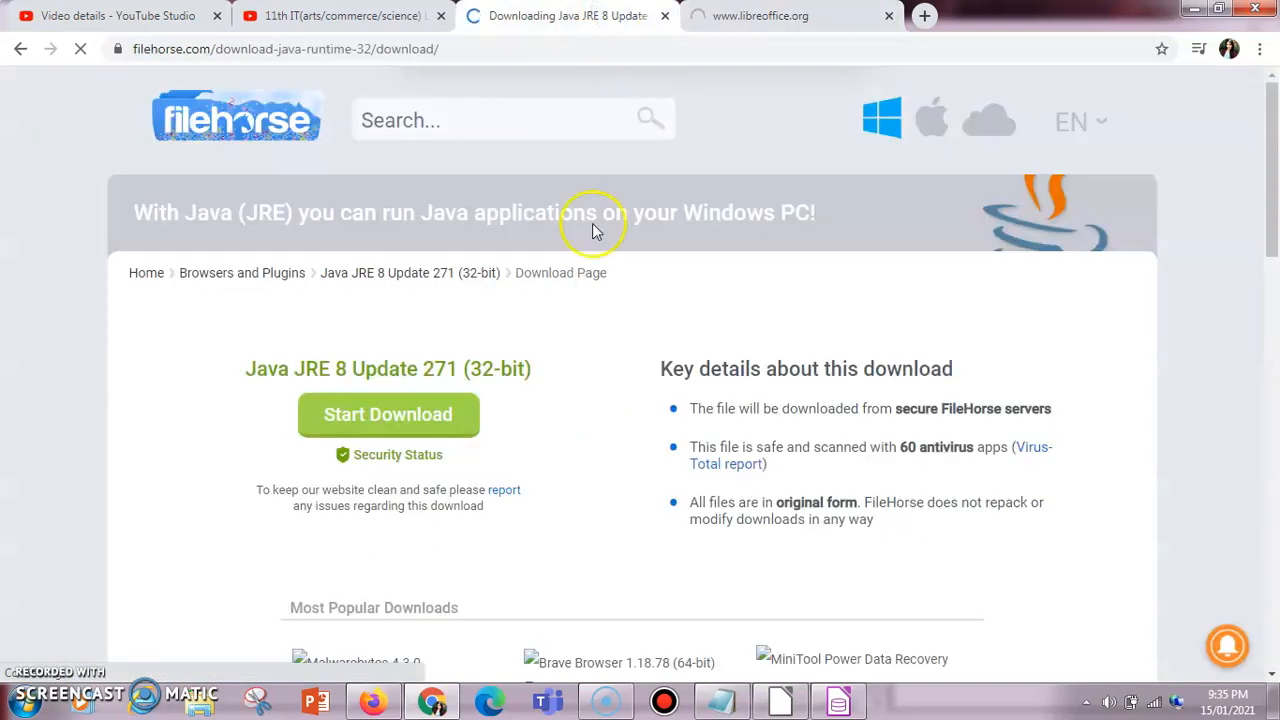
{"action": "mouse_move", "coordinate": [720, 620]}
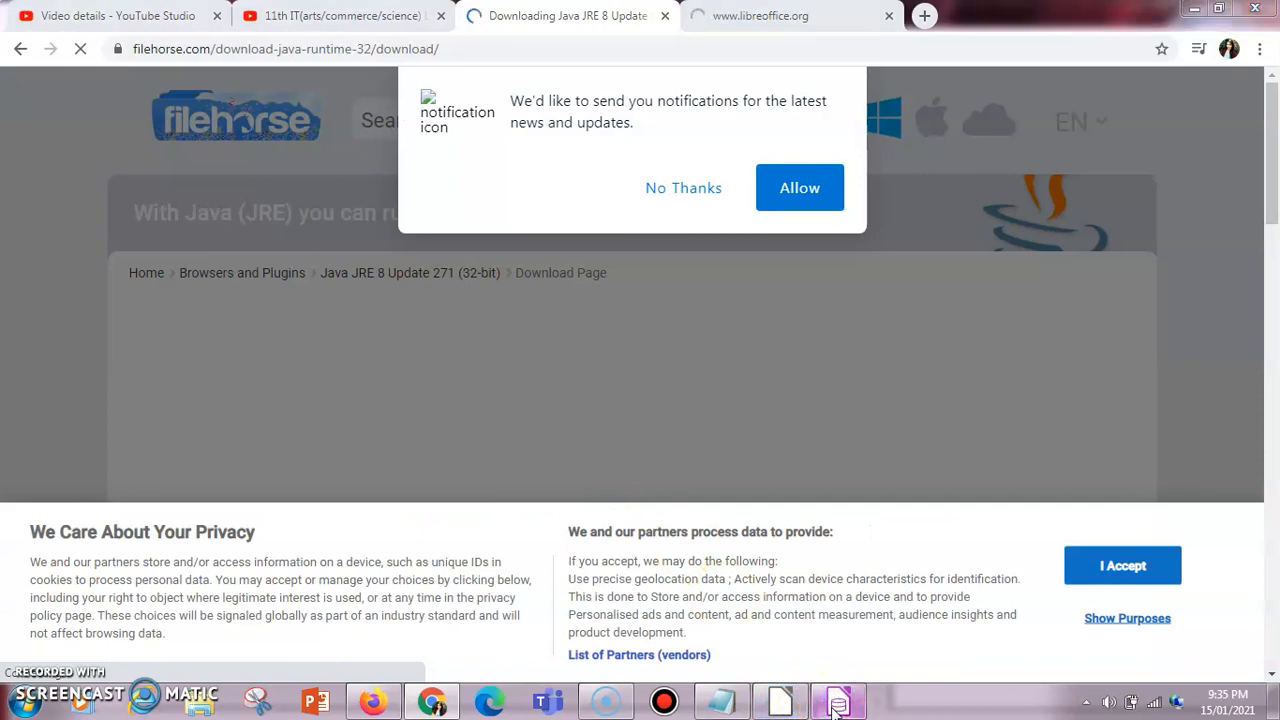
- Dismiss the FileHorse privacy and notification pop-ups and return to LibreOffice Base
{"action": "left_click", "coordinate": [838, 700]}
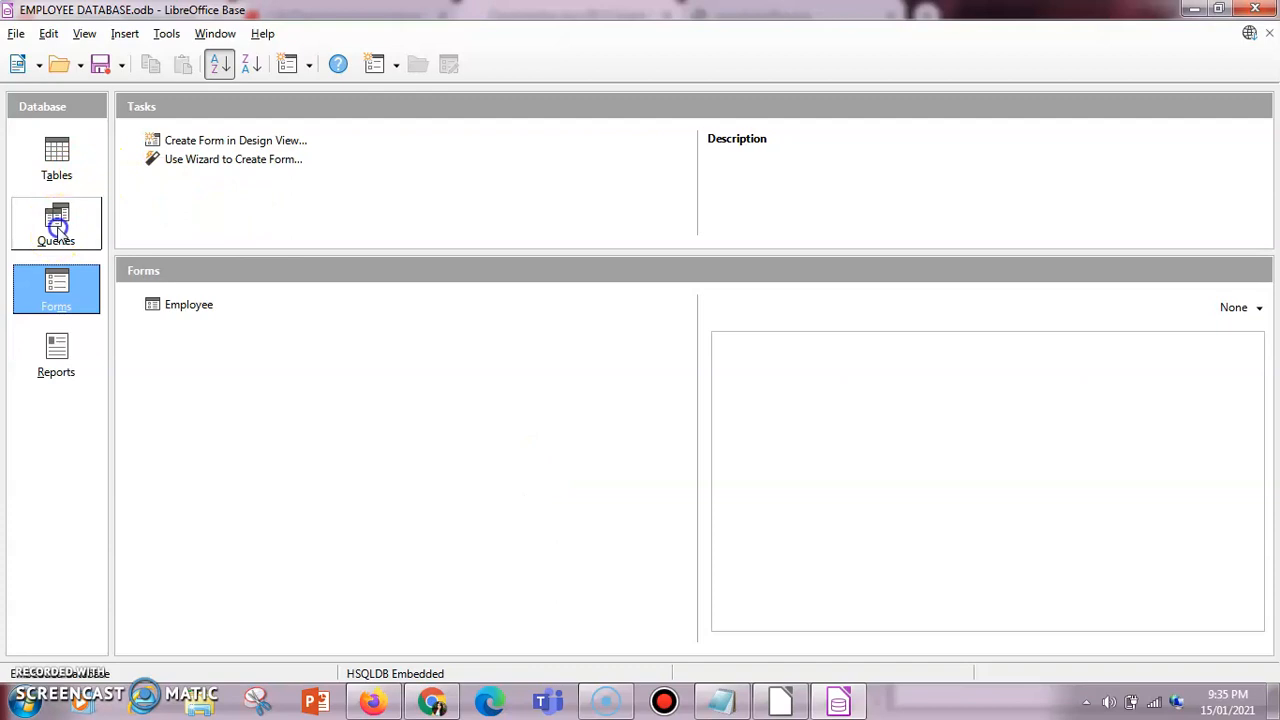
- Browse the EMPLOYEE DATABASE Queries list, then show its Tables page with EMP and PRODUCT
{"action": "left_click", "coordinate": [56, 224]}
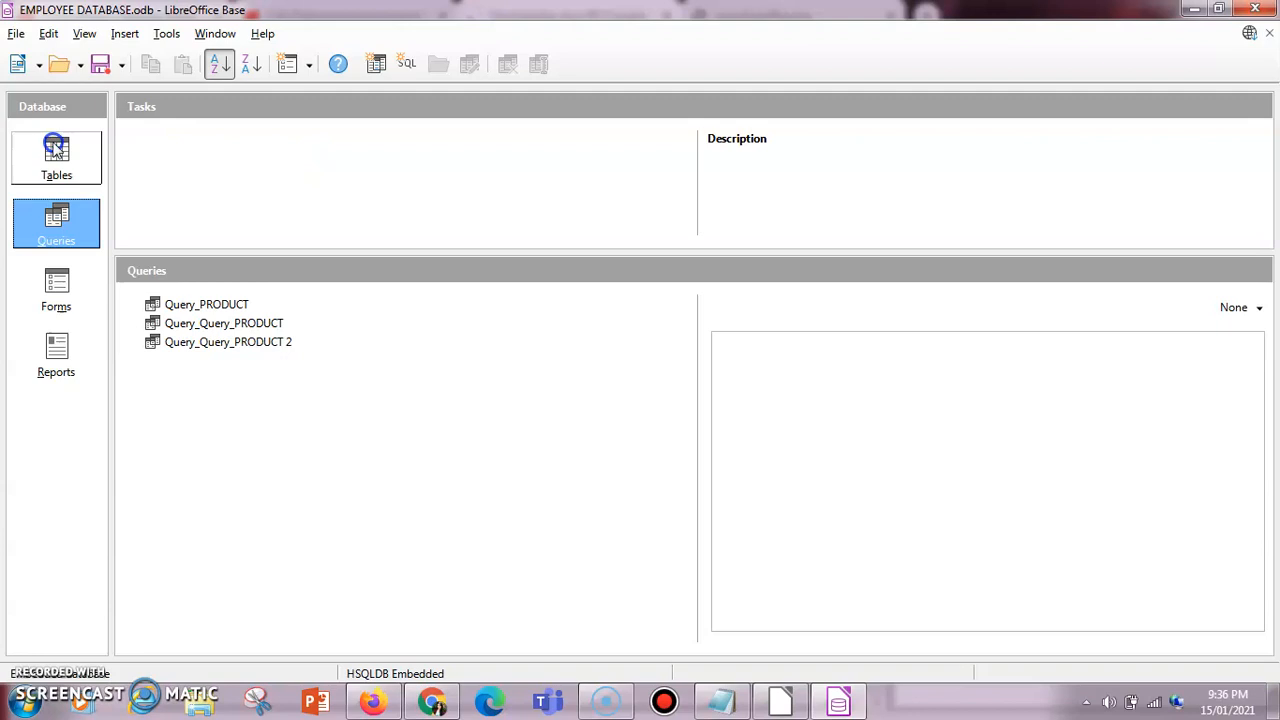
{"action": "left_click", "coordinate": [56, 156]}
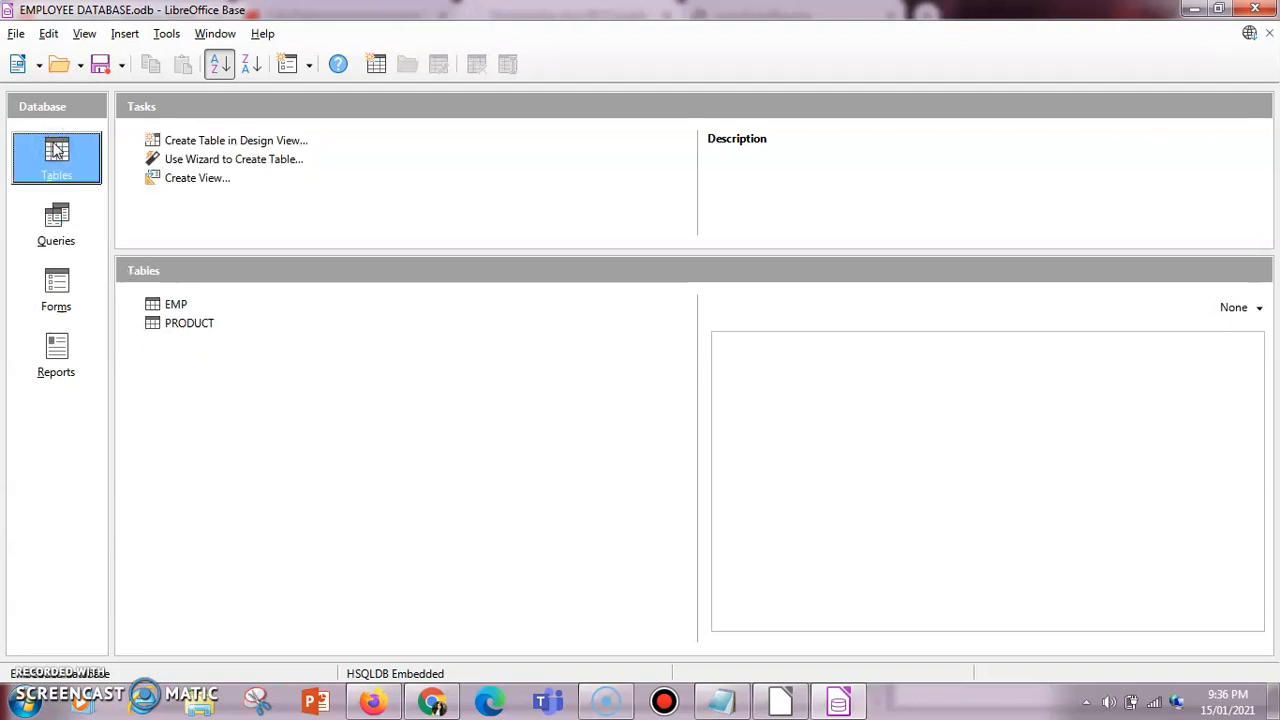